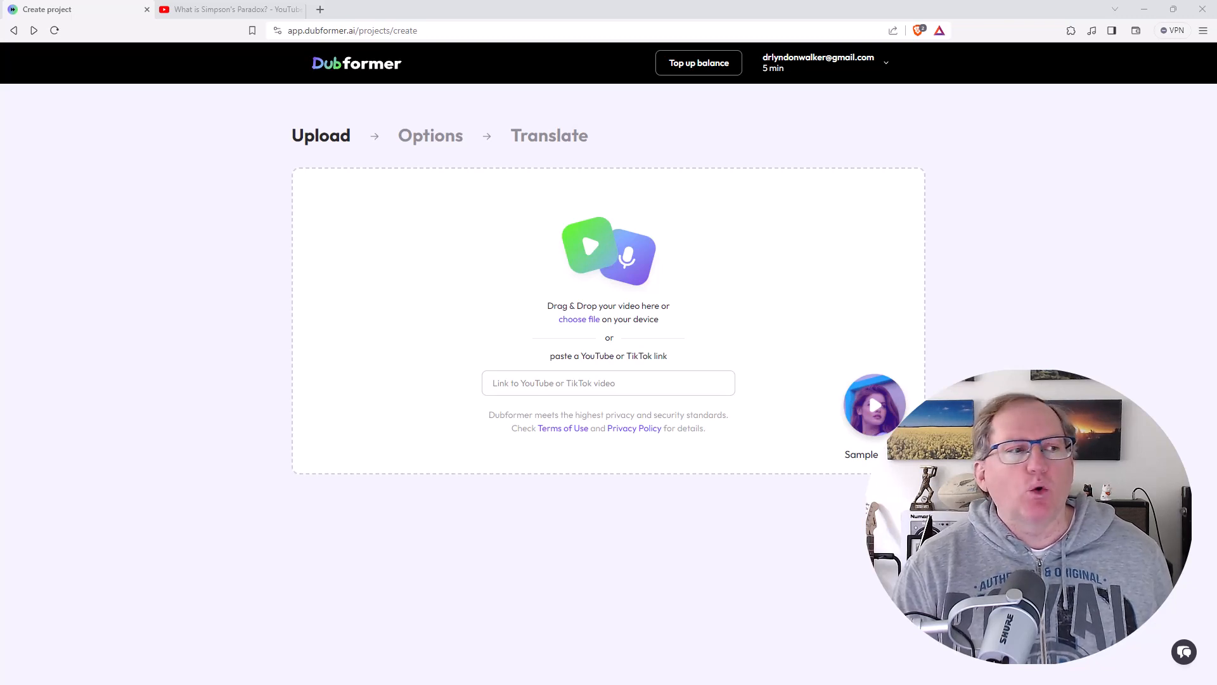
pyautogui.moveTo(855, 268)
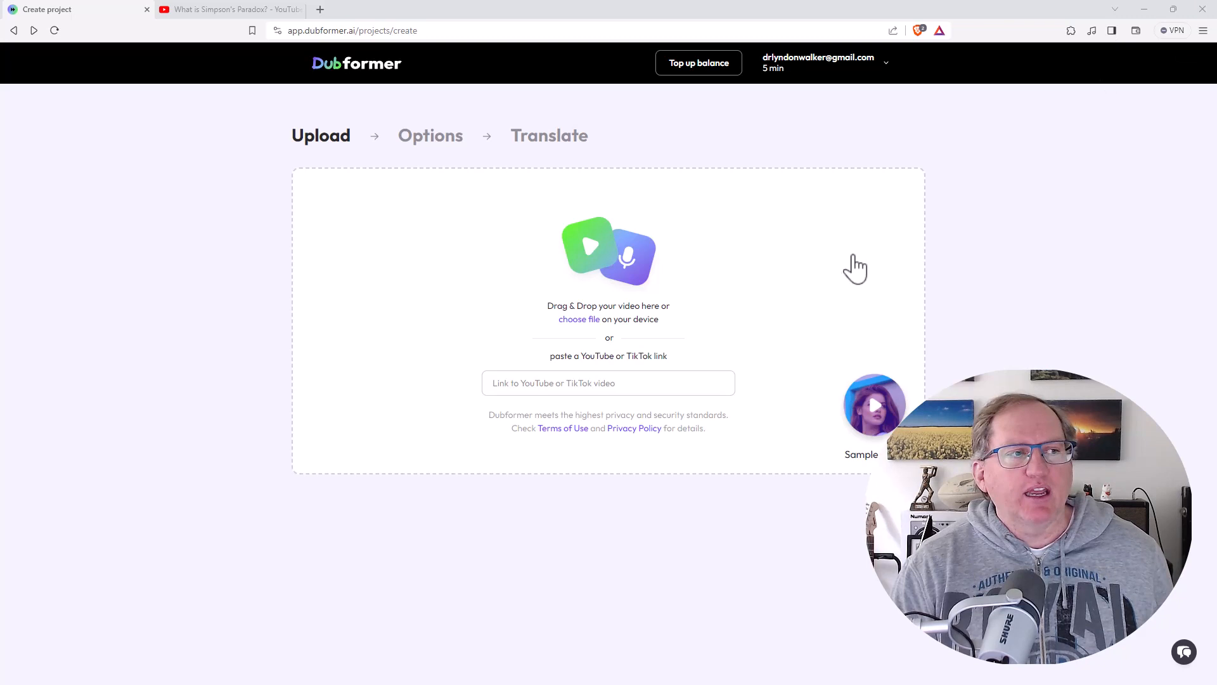
pyautogui.moveTo(772, 316)
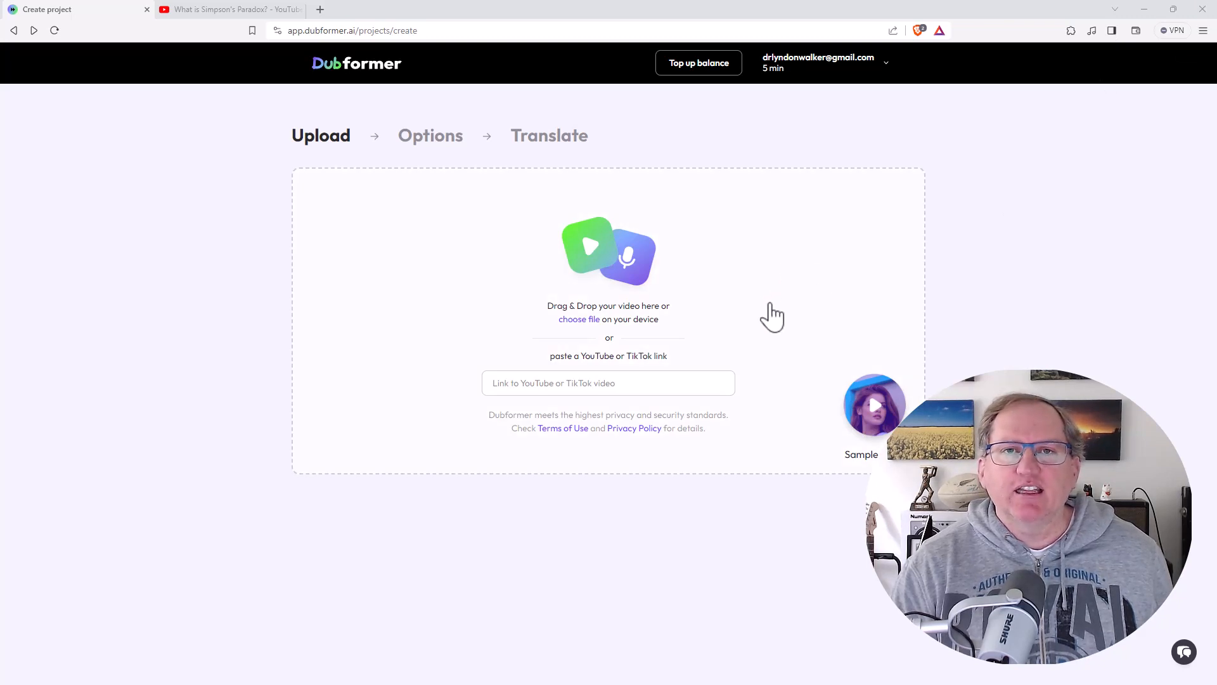
pyautogui.moveTo(657, 294)
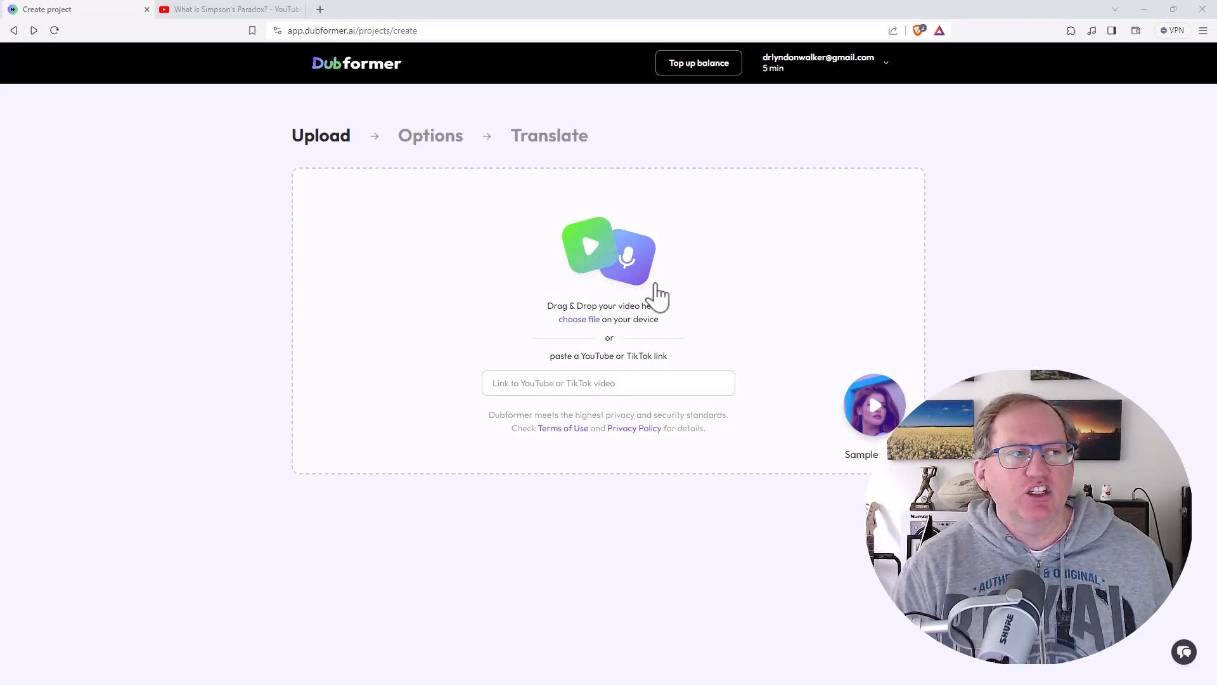
# - Paste the YouTube link for 'What is Simpson's Paradox?' into the video link field
pyautogui.rightClick(609, 383)
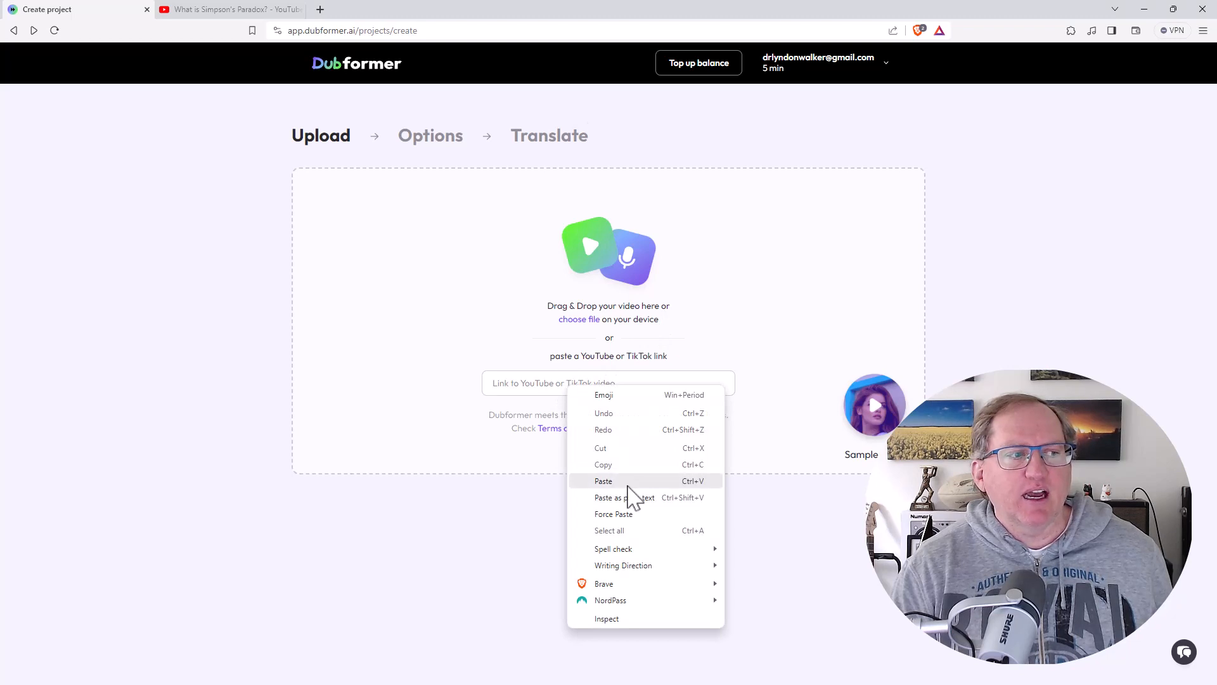
pyautogui.click(603, 480)
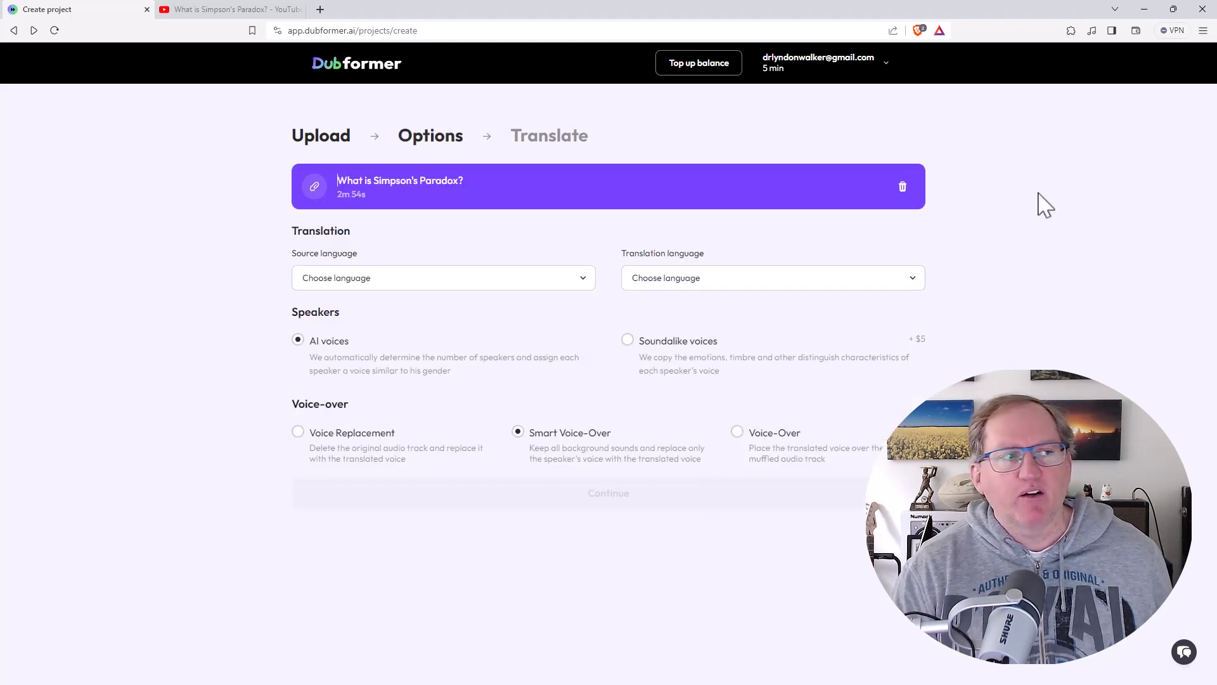
pyautogui.moveTo(396, 295)
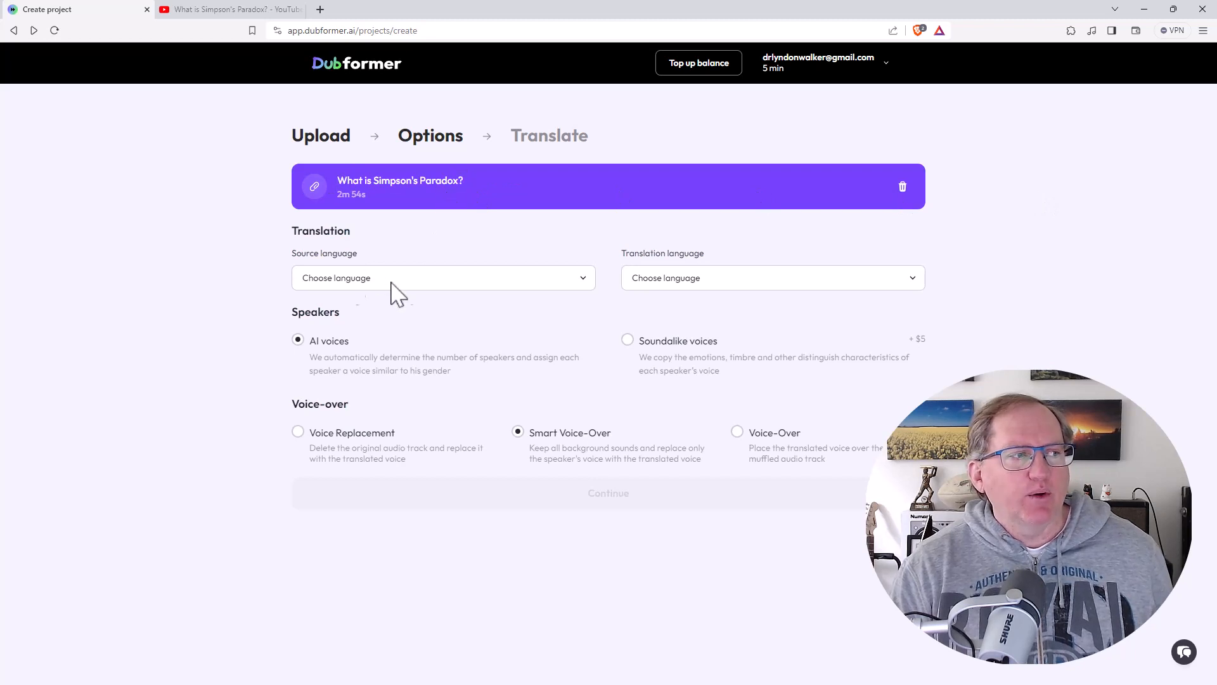
pyautogui.moveTo(847, 291)
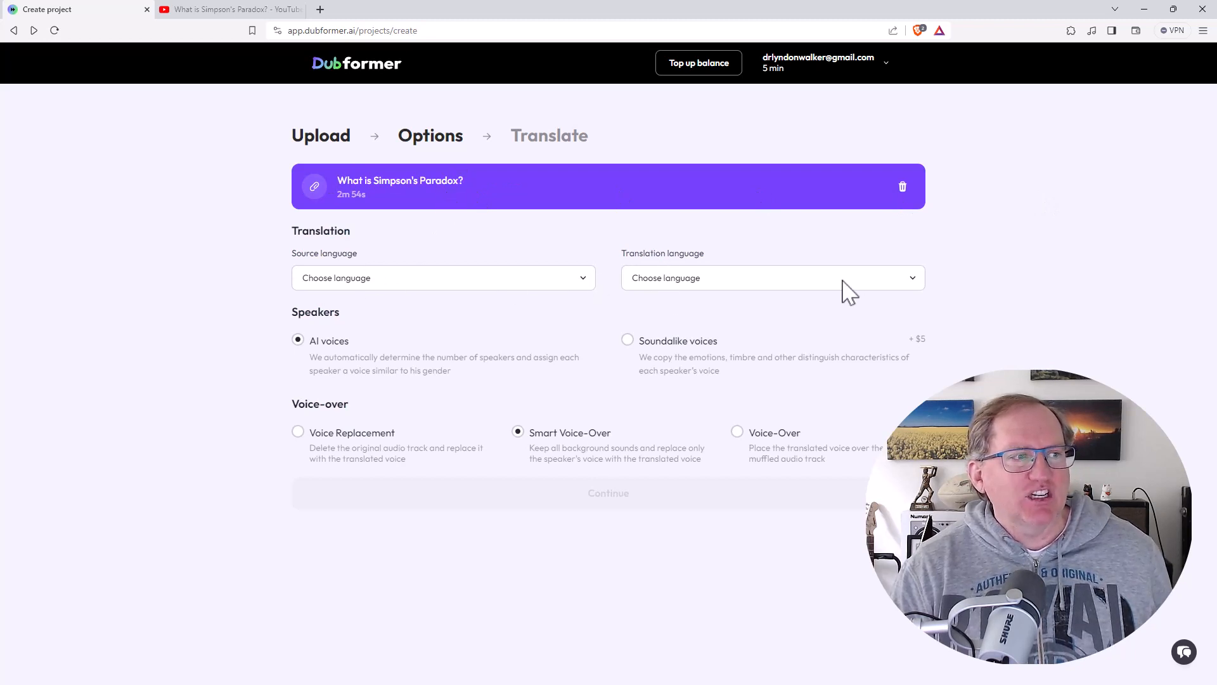
pyautogui.moveTo(660, 373)
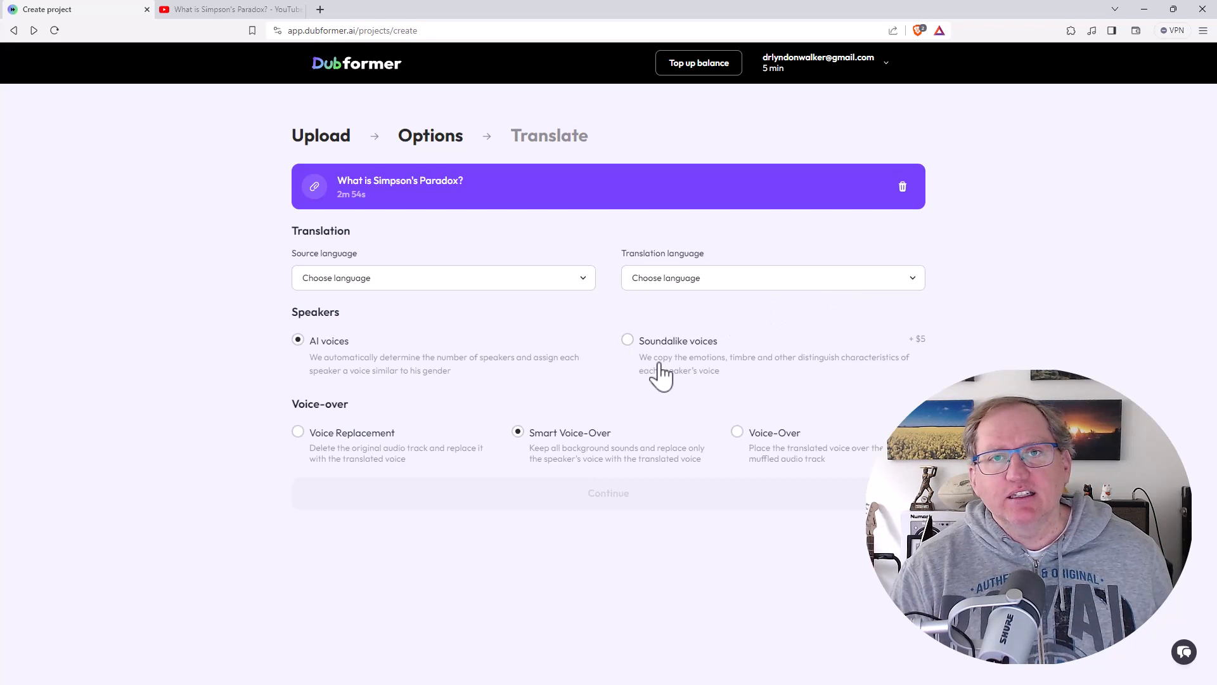
pyautogui.moveTo(661, 361)
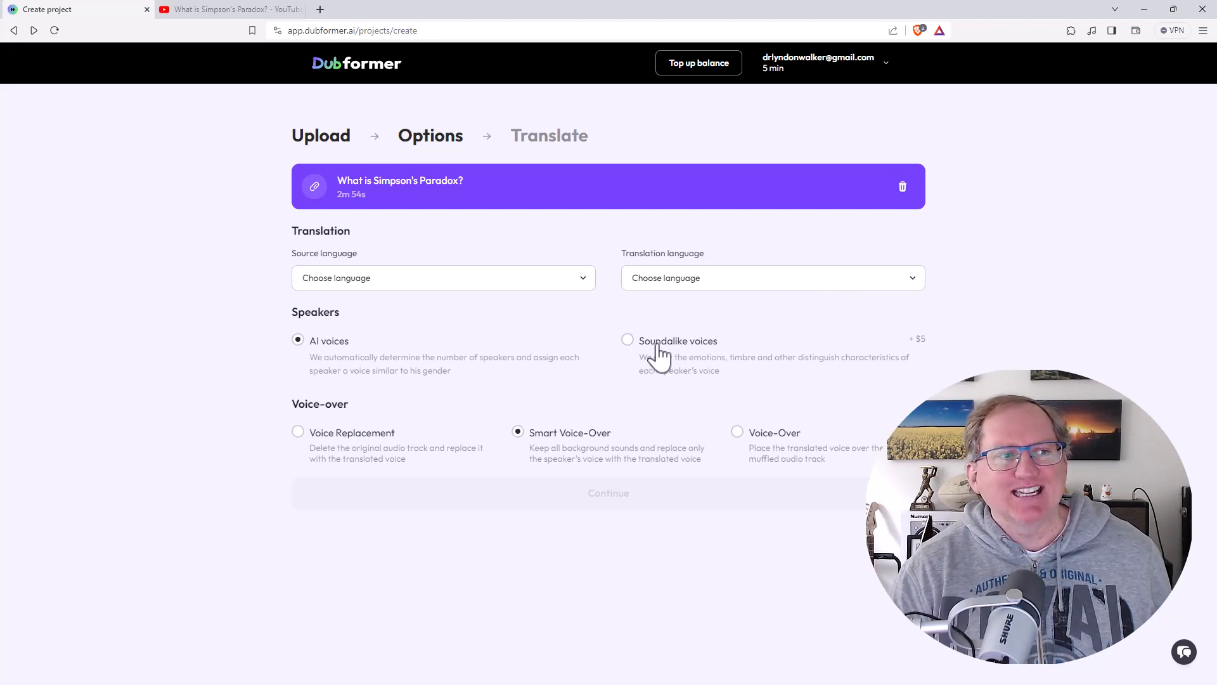
pyautogui.moveTo(658, 357)
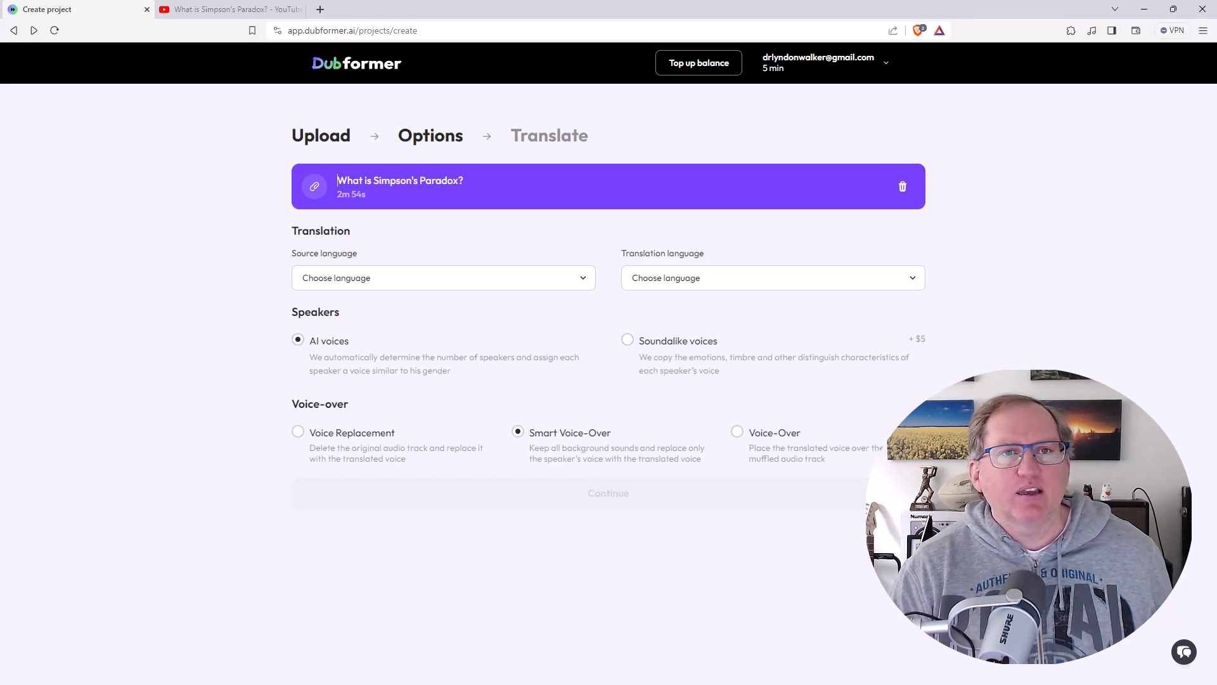
# - Translate from English to Spanish (Mexico) using AI voices and Smart Voice-Over
pyautogui.click(443, 277)
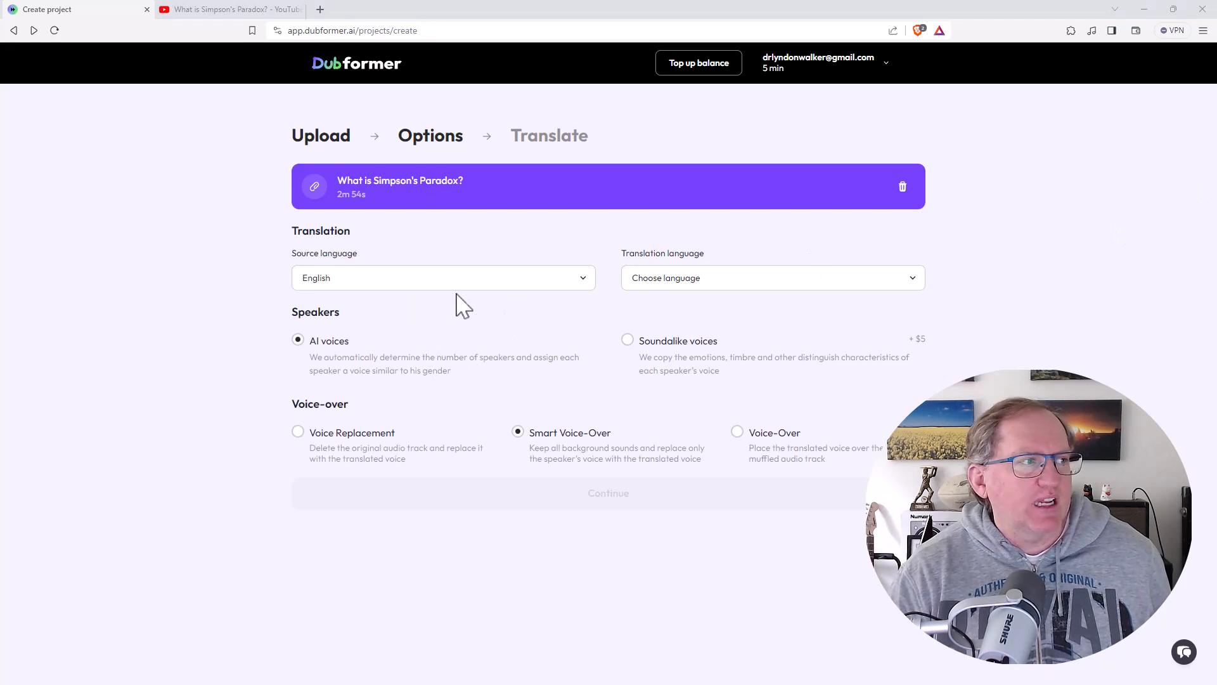
pyautogui.moveTo(702, 291)
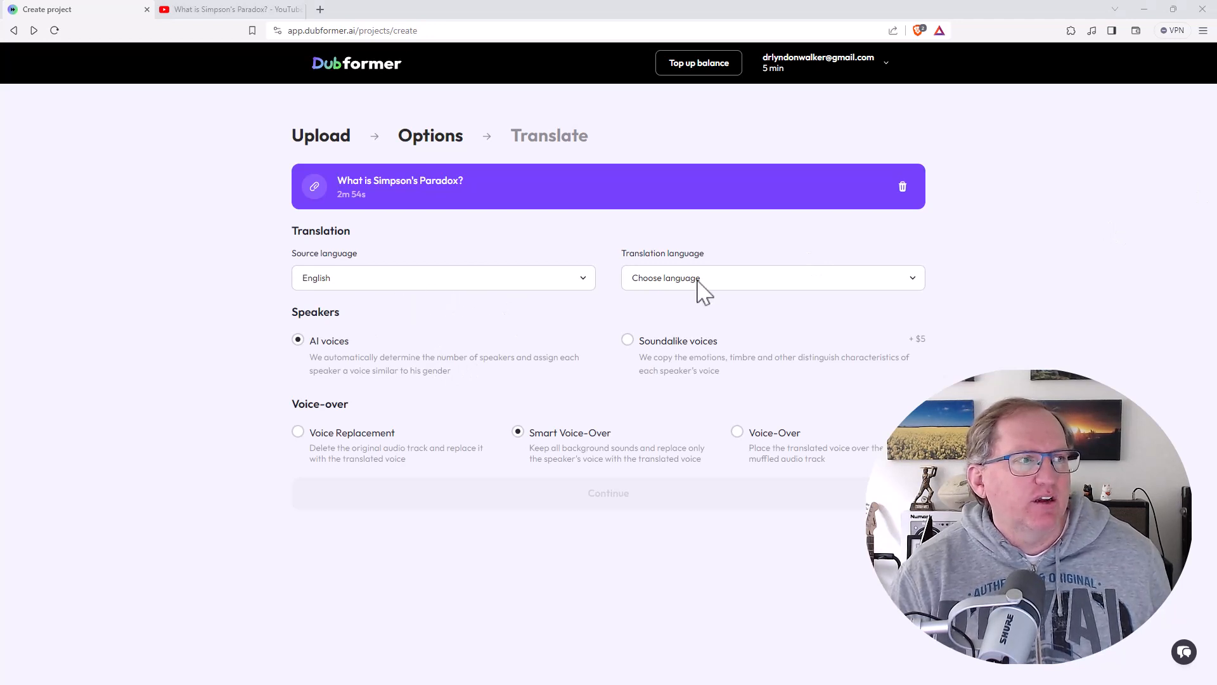
pyautogui.click(772, 277)
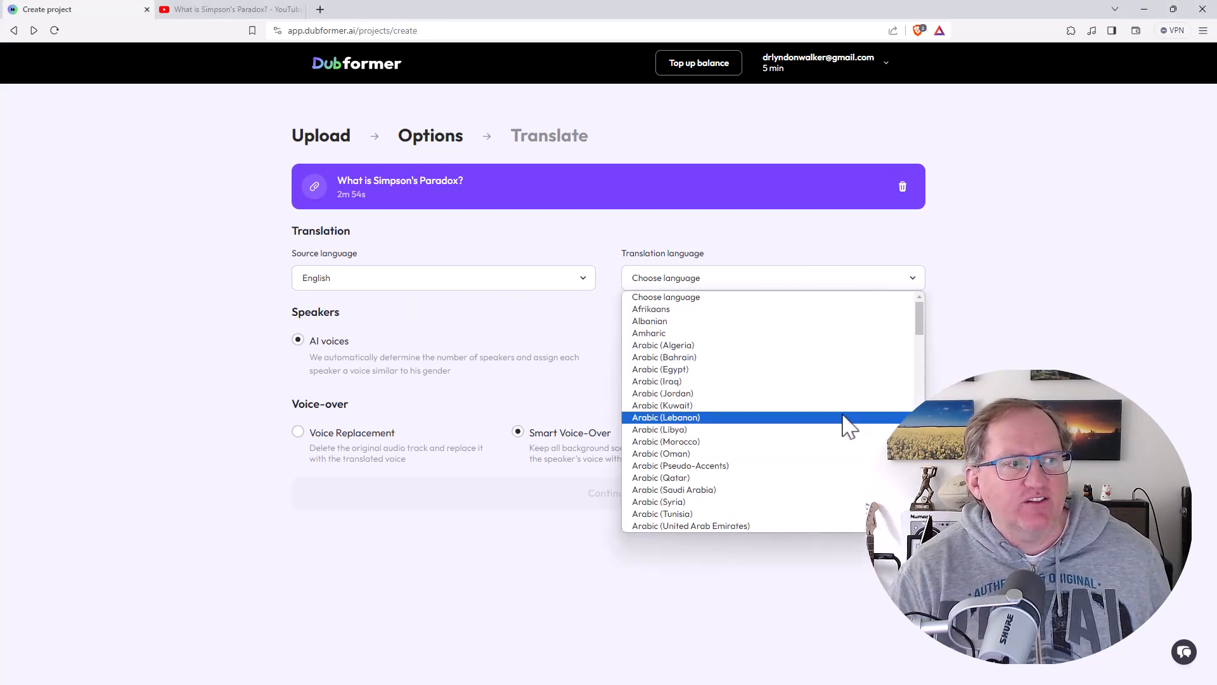
pyautogui.moveTo(830, 405)
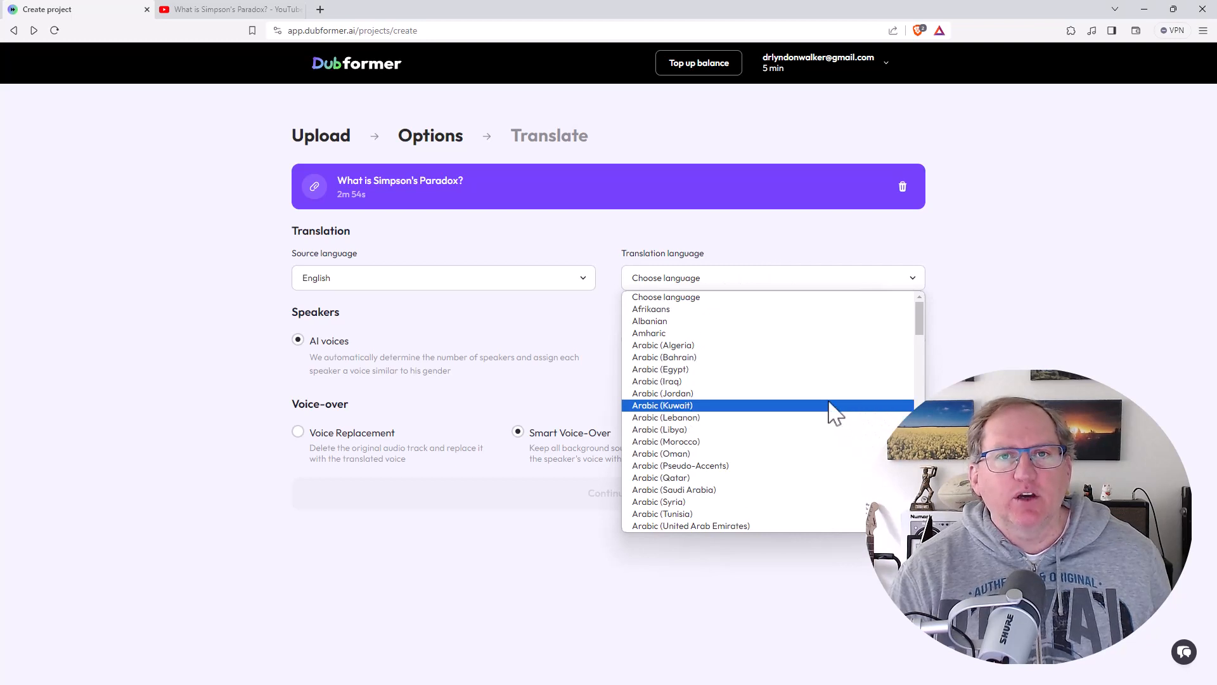
pyautogui.moveTo(811, 396)
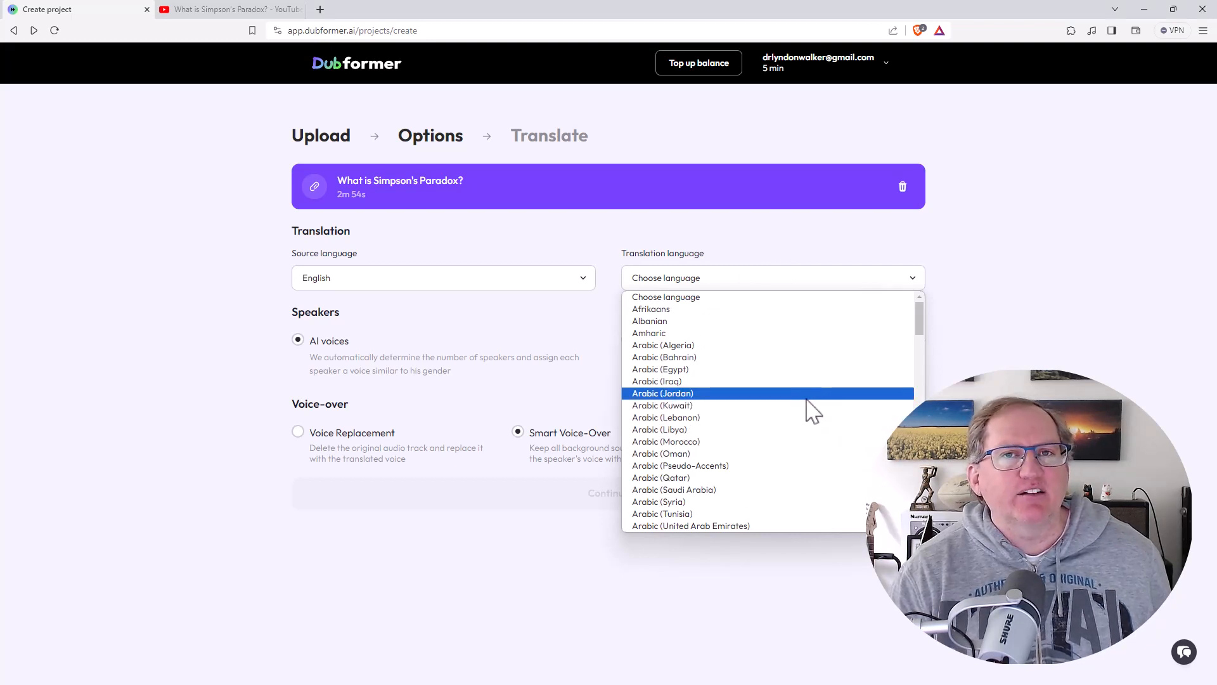
pyautogui.moveTo(816, 406)
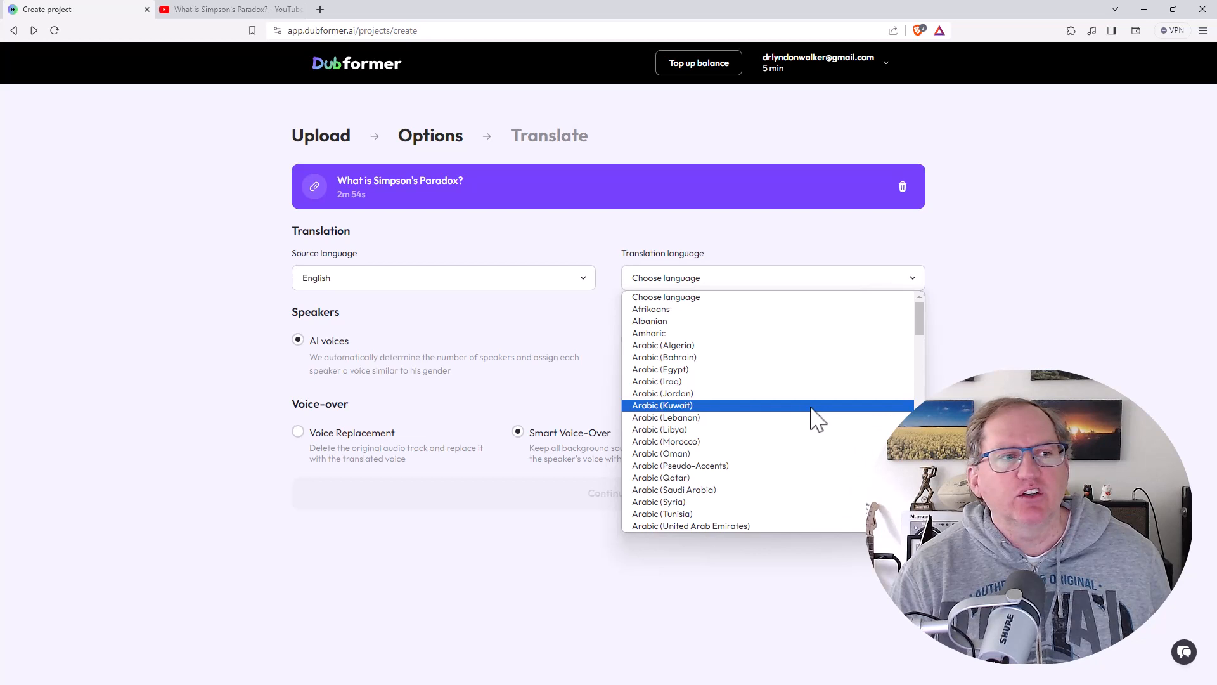
pyautogui.moveTo(830, 381)
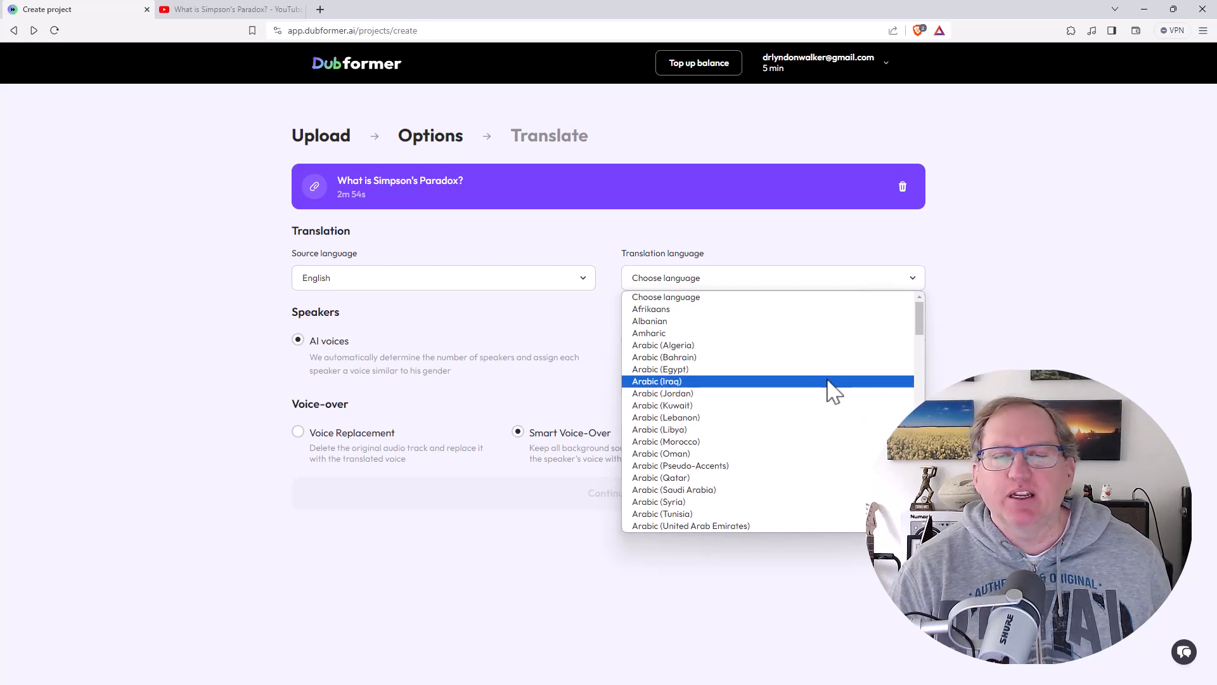
pyautogui.moveTo(830, 409)
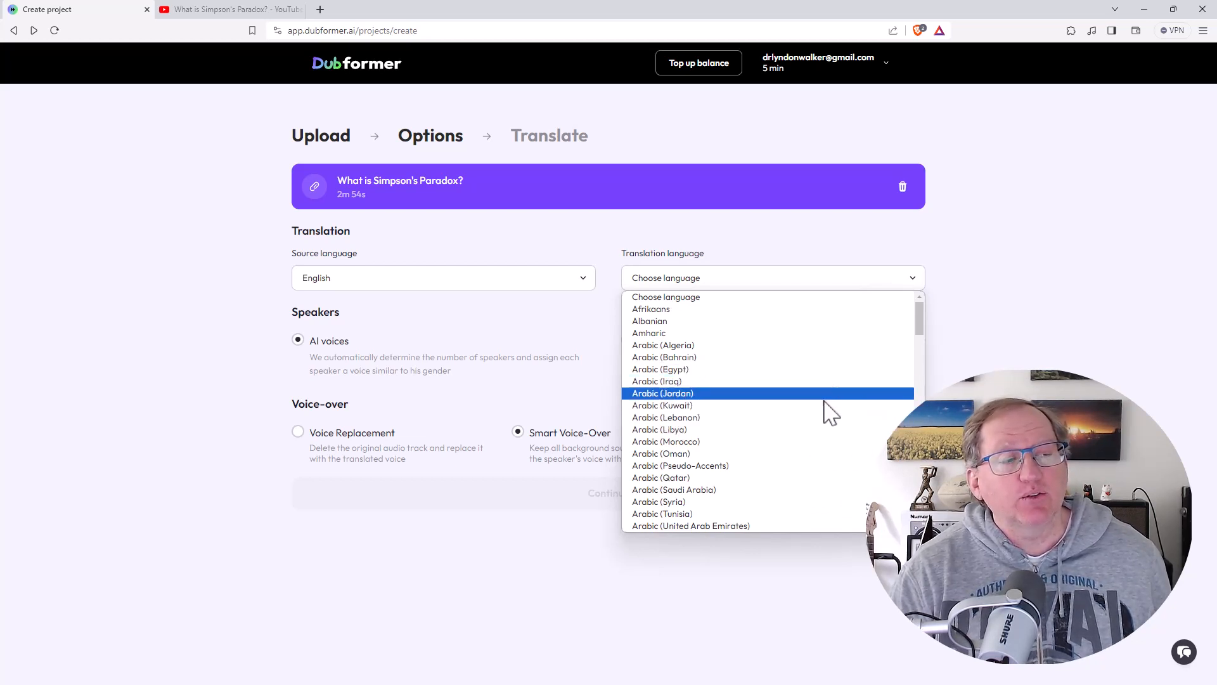
pyautogui.moveTo(804, 407)
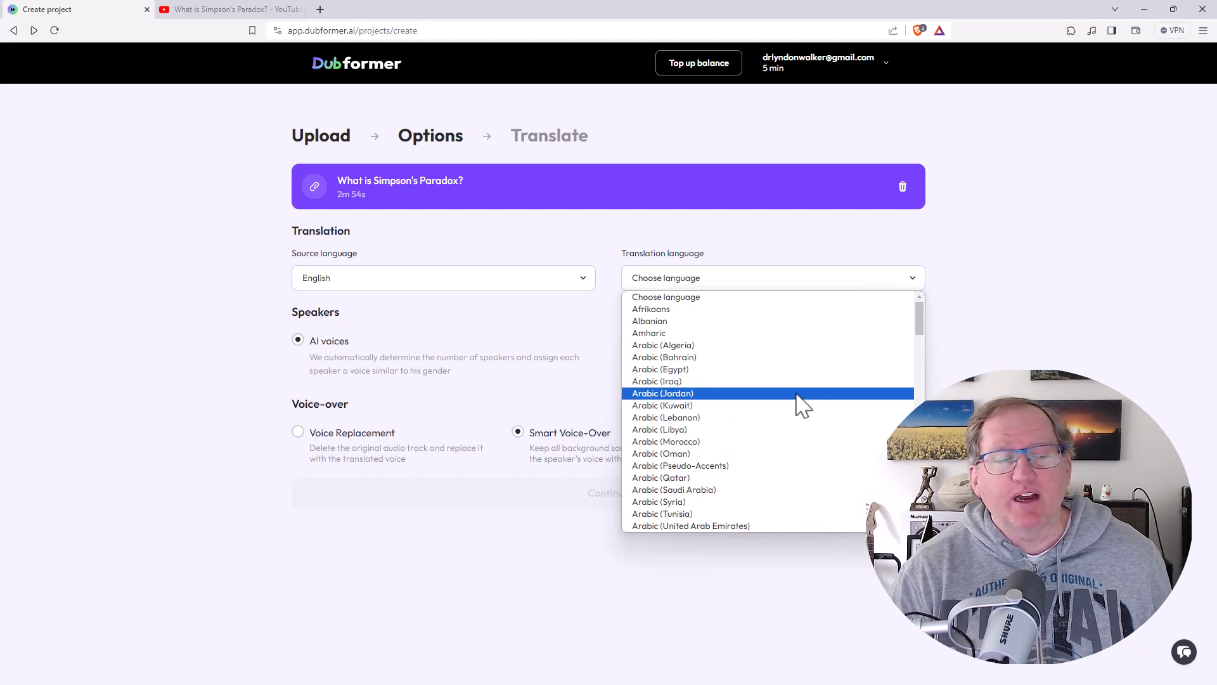
pyautogui.moveTo(846, 402)
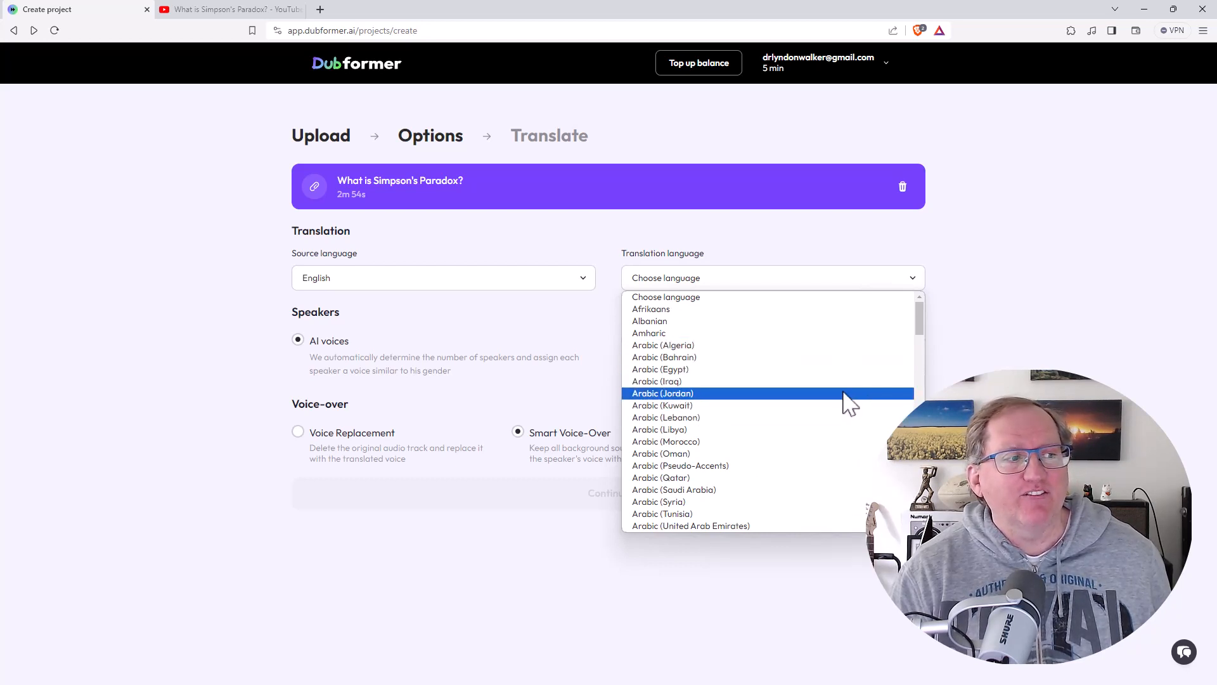
pyautogui.scroll(-3)
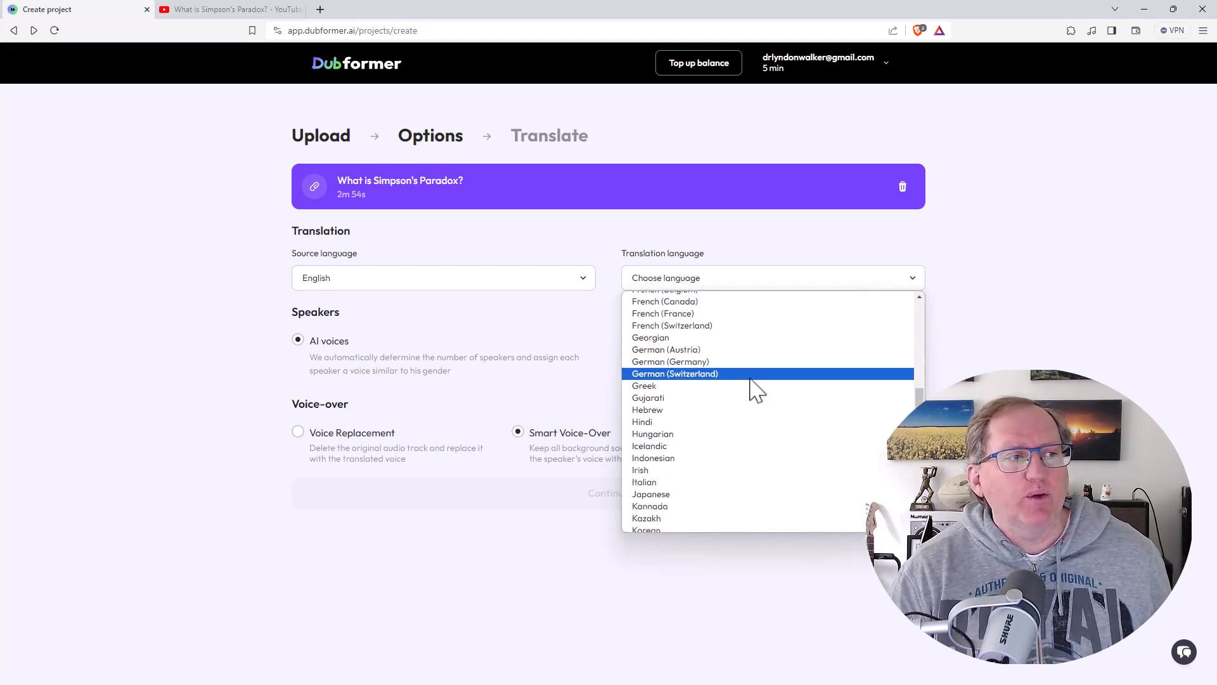
pyautogui.scroll(-3)
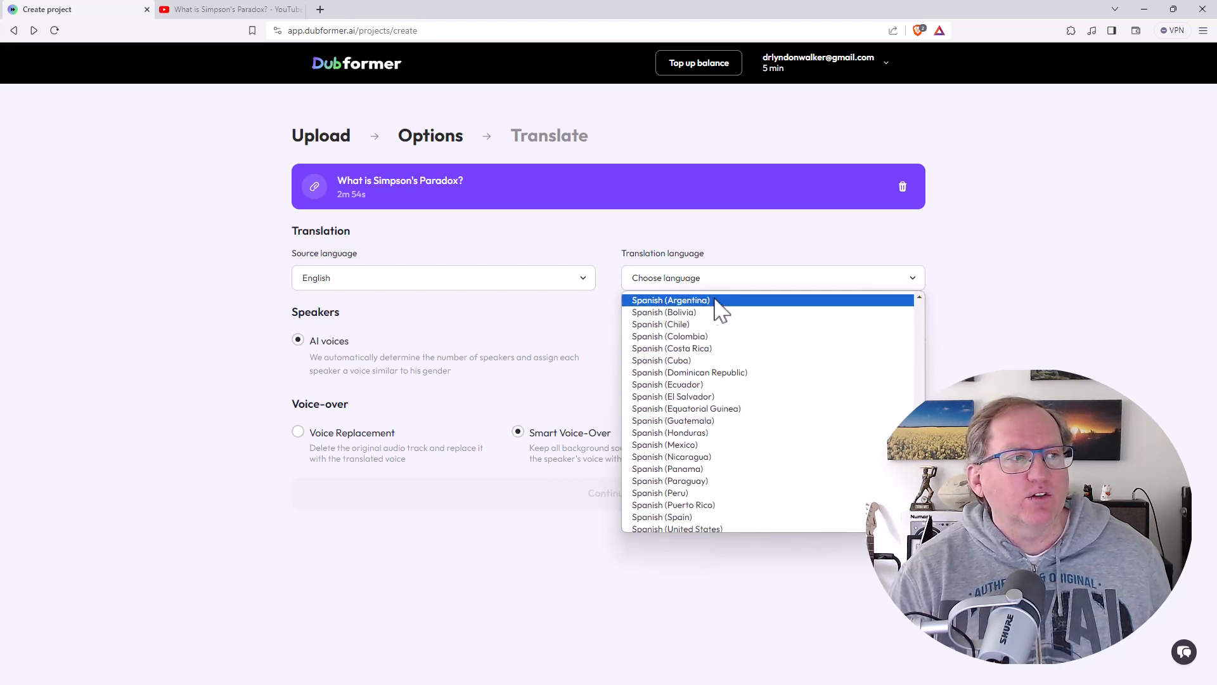
pyautogui.moveTo(769, 349)
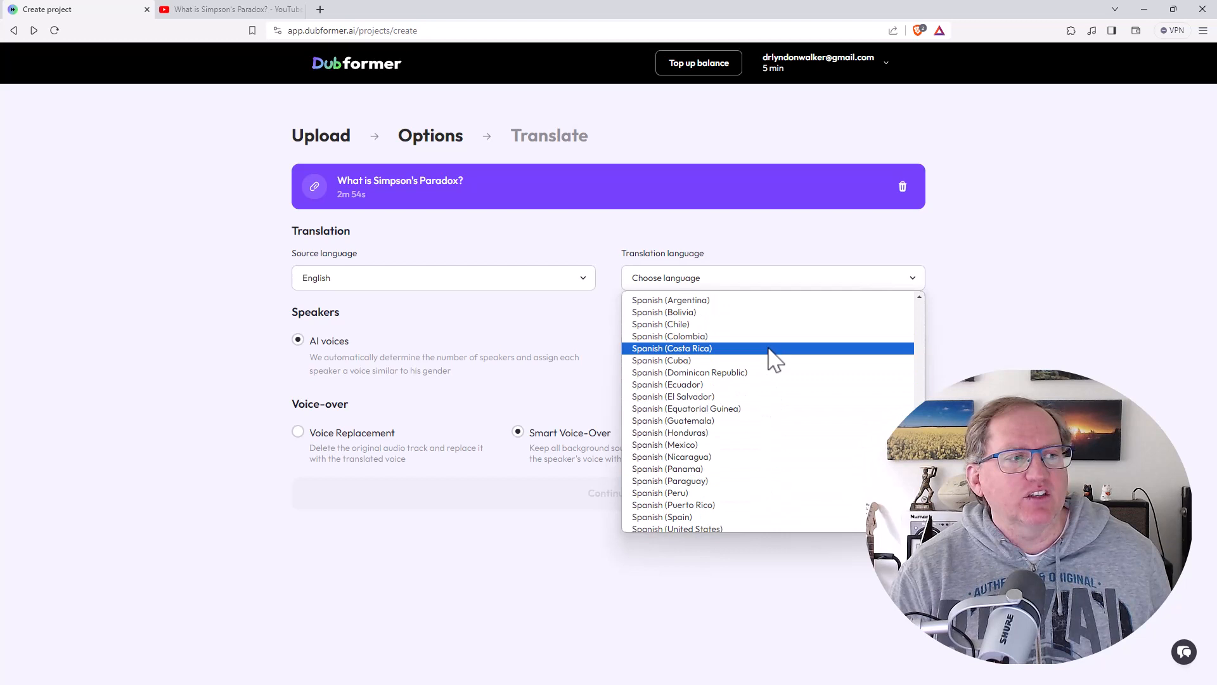
pyautogui.moveTo(770, 360)
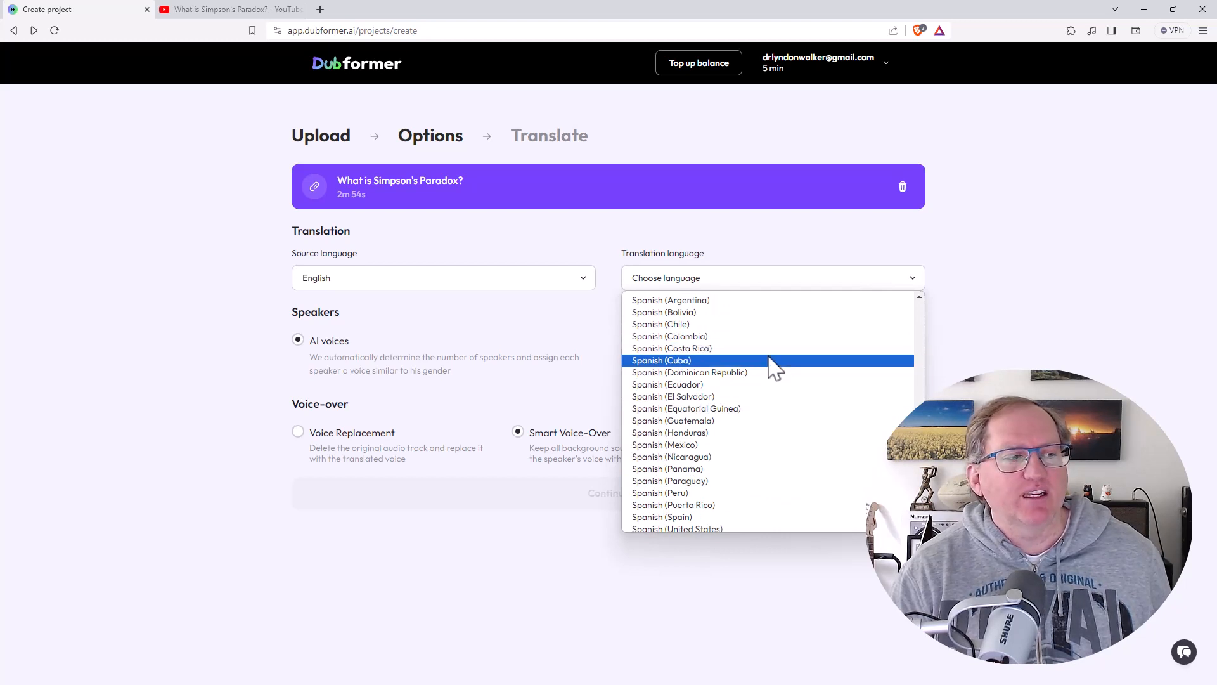
pyautogui.moveTo(772, 410)
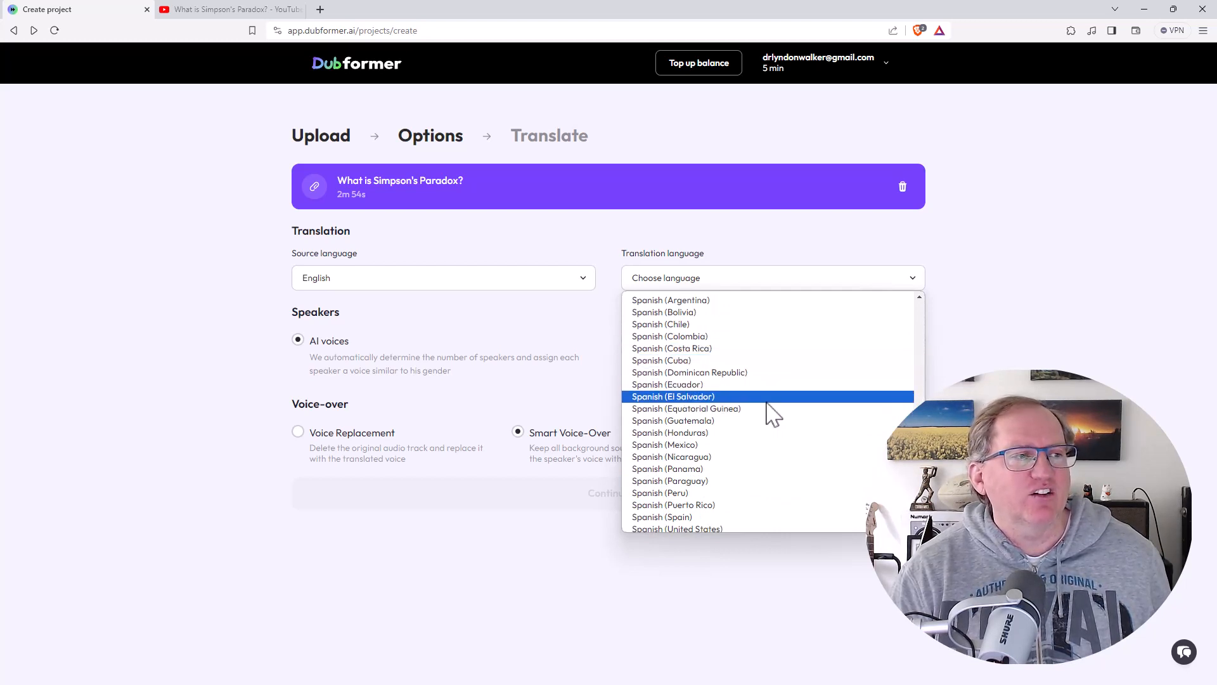
pyautogui.moveTo(819, 378)
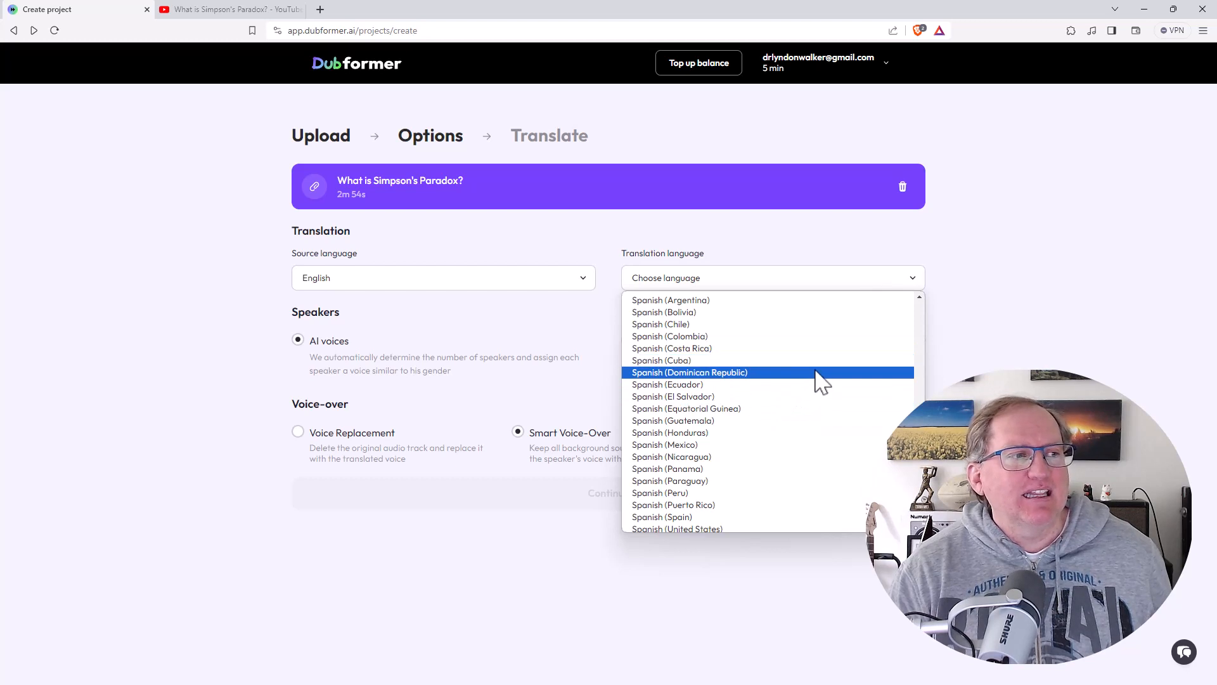
pyautogui.moveTo(833, 392)
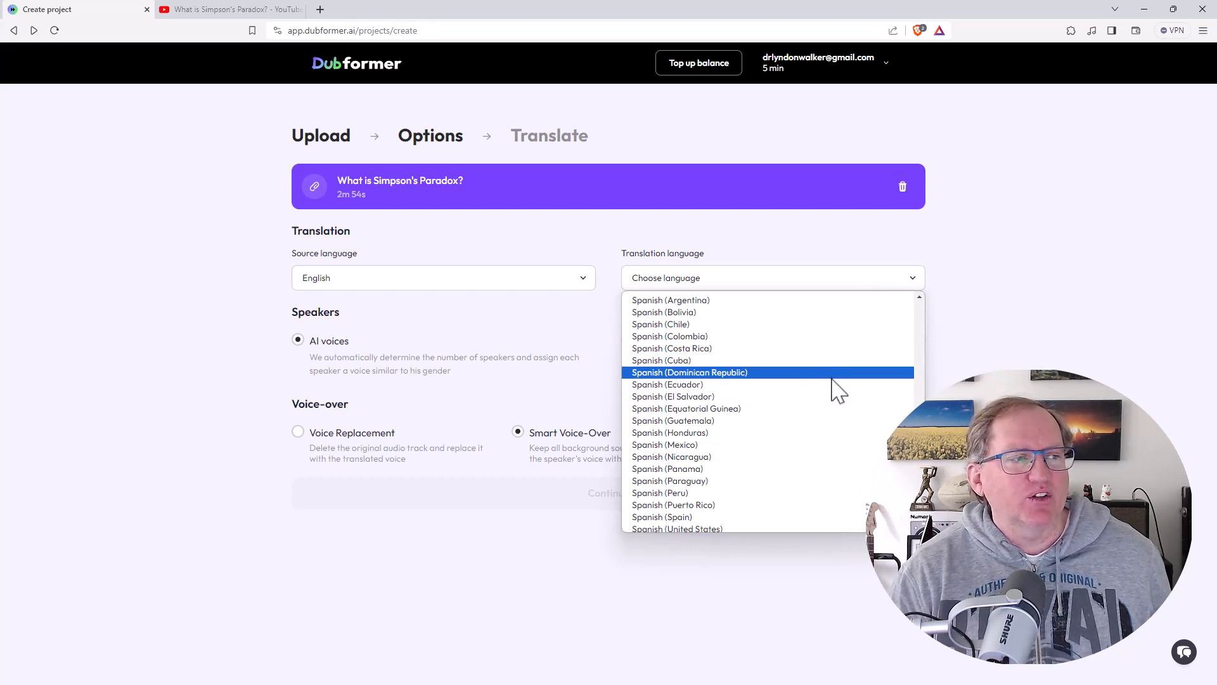
pyautogui.moveTo(796, 392)
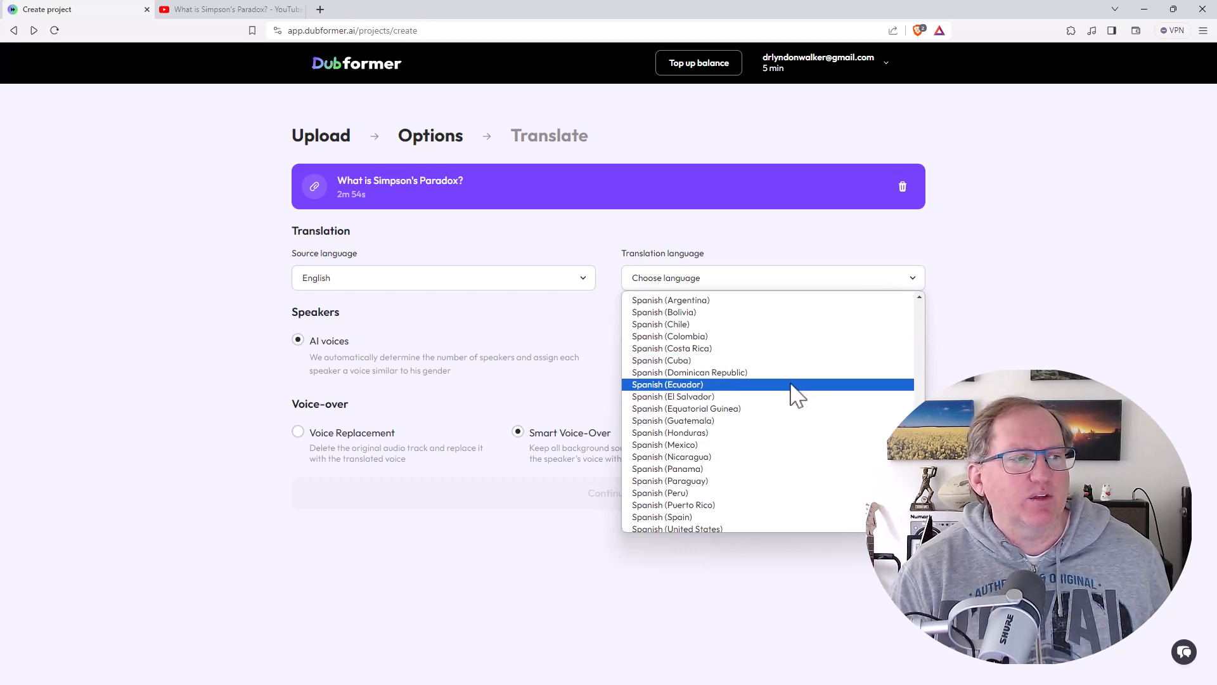
pyautogui.click(664, 443)
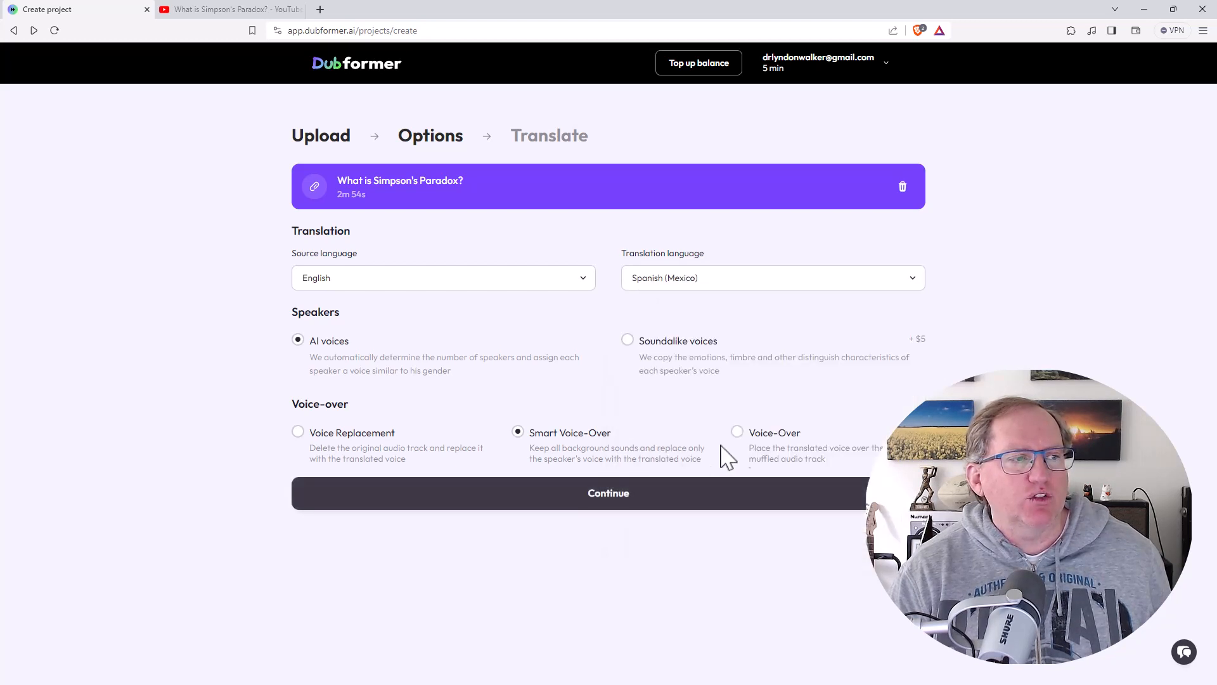
pyautogui.moveTo(330, 365)
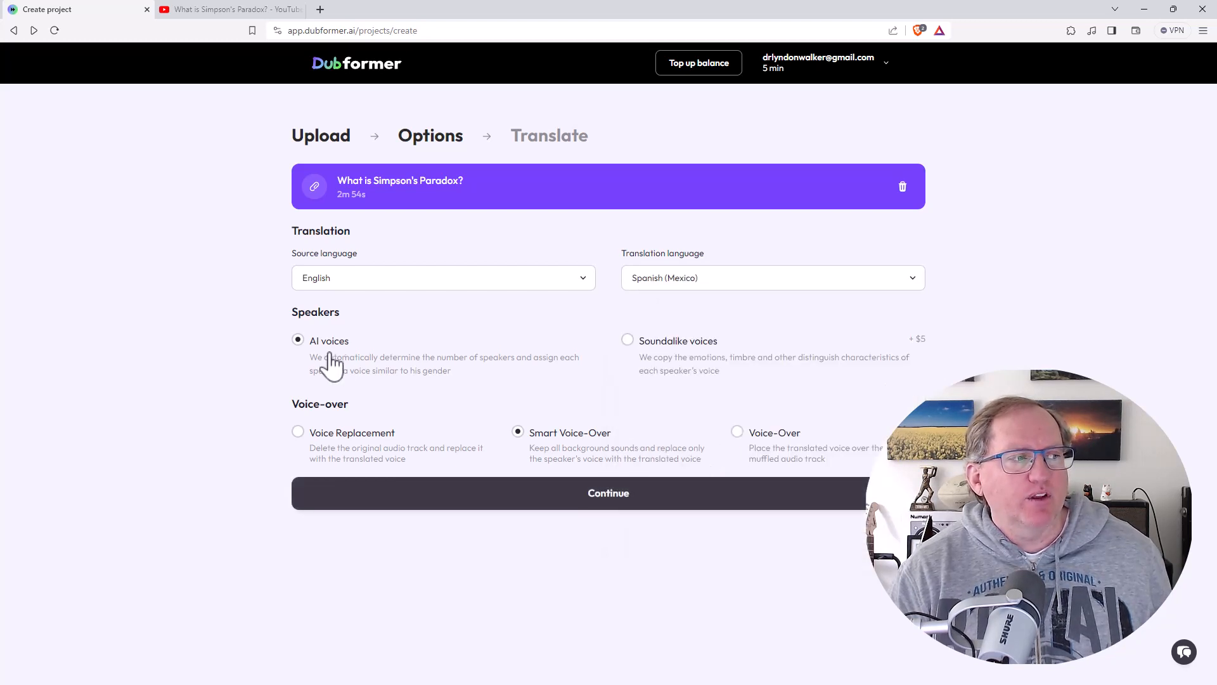
pyautogui.moveTo(773, 359)
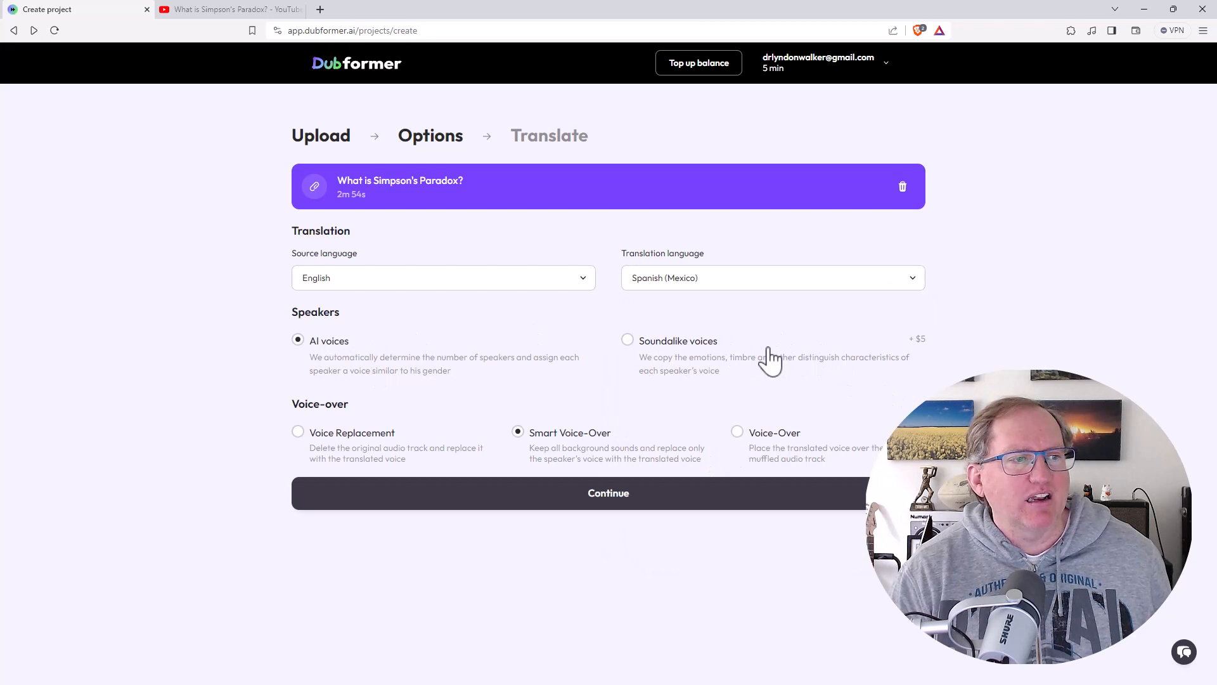
pyautogui.moveTo(909, 348)
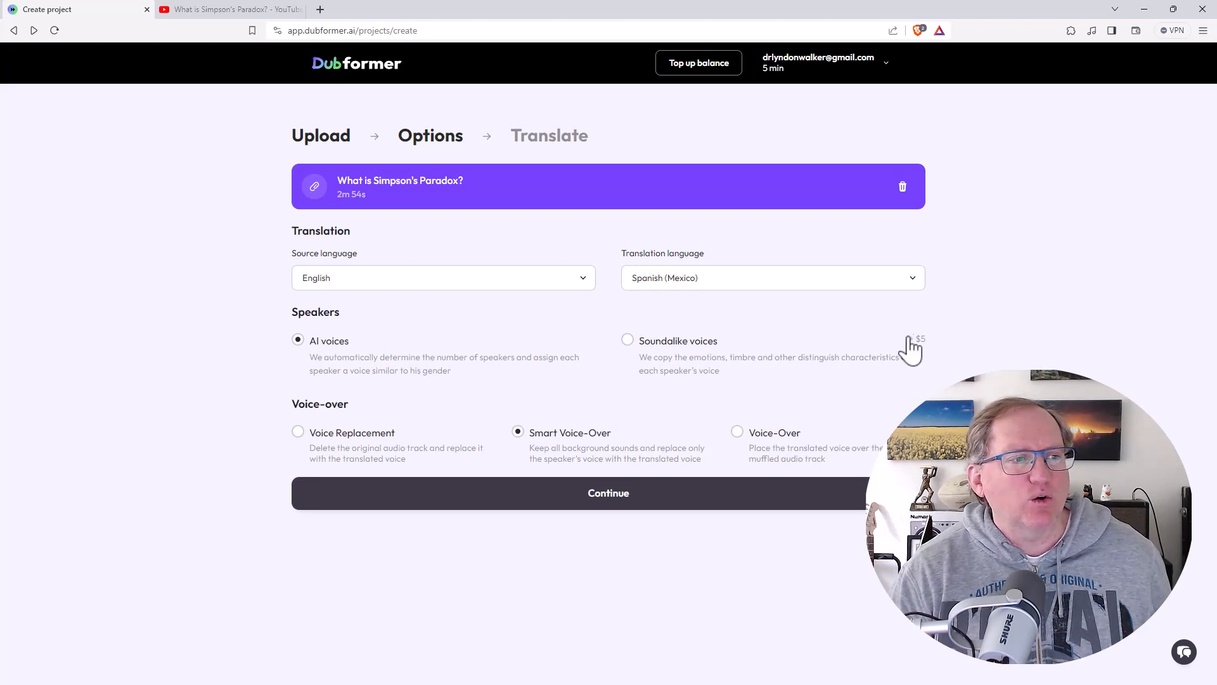
pyautogui.moveTo(936, 363)
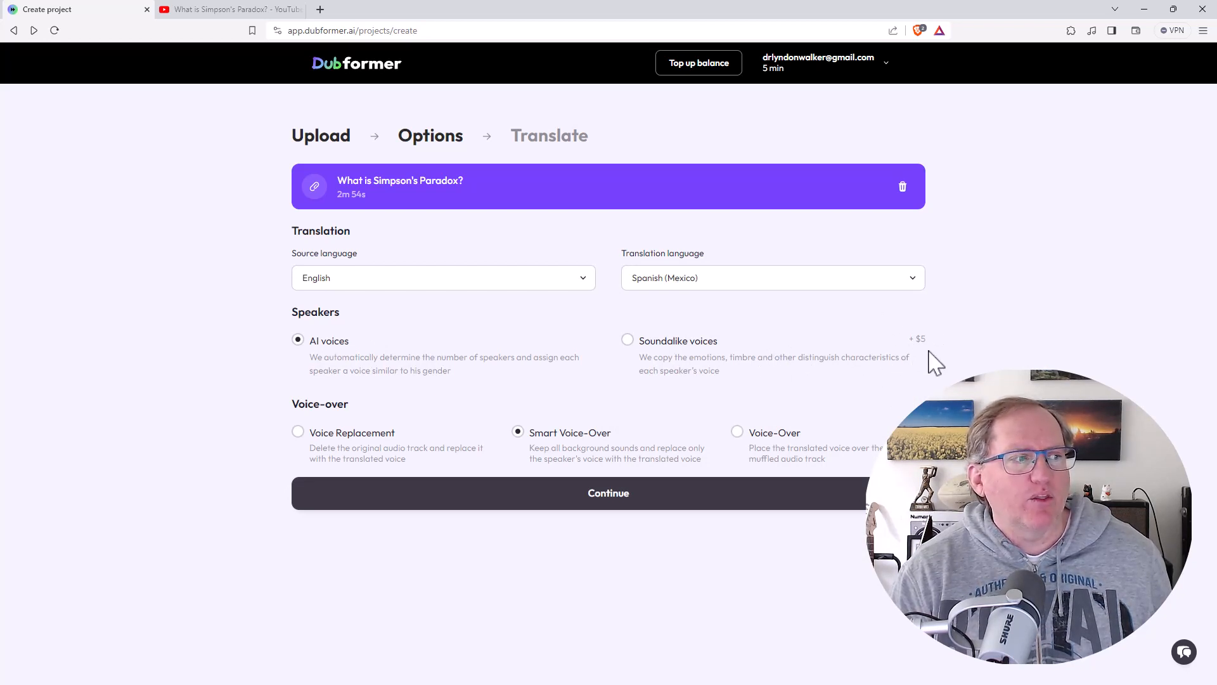
pyautogui.moveTo(404, 366)
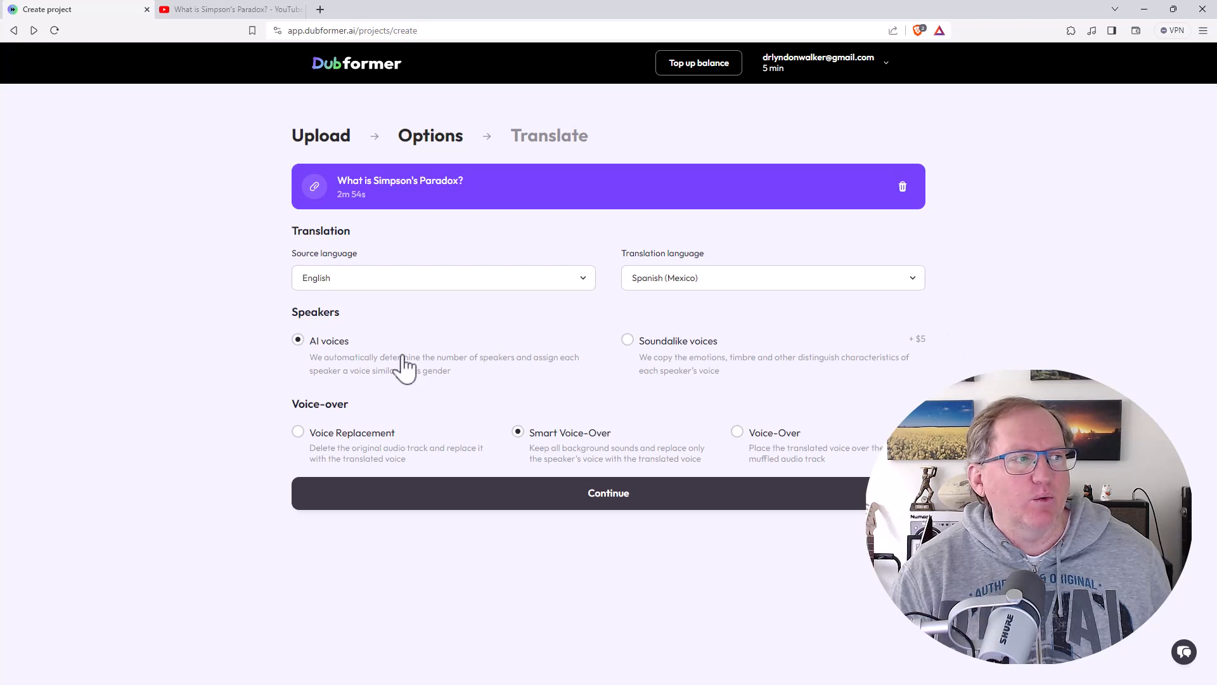
pyautogui.moveTo(310, 439)
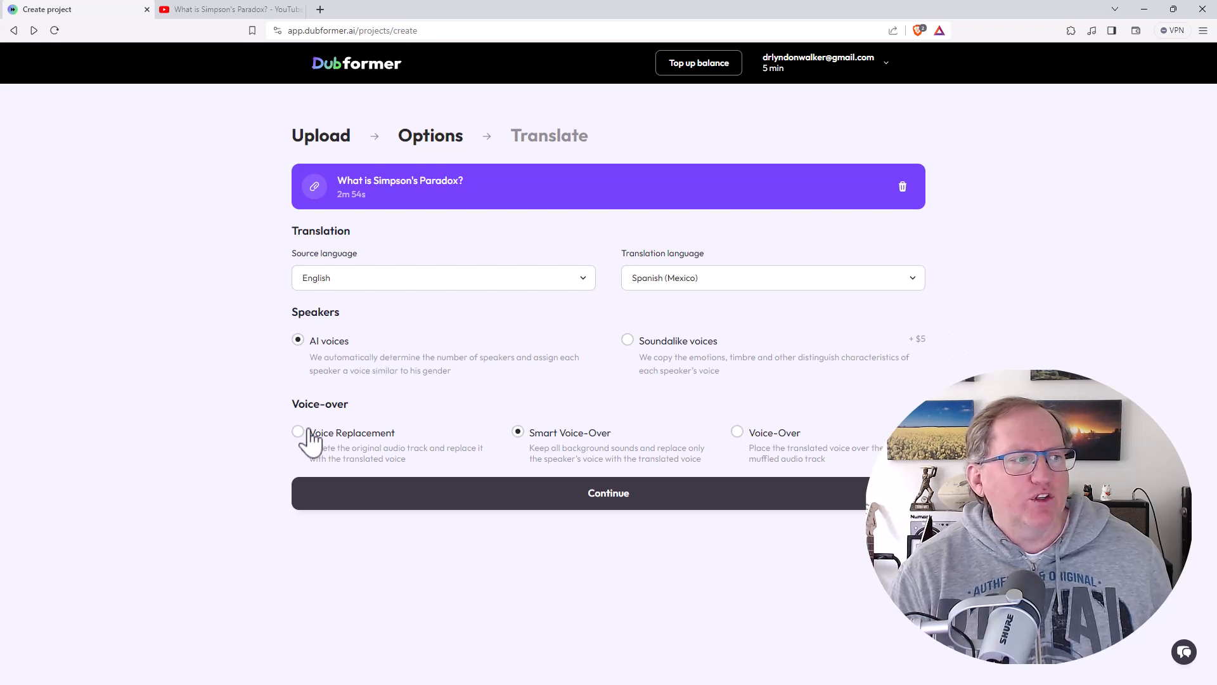
pyautogui.moveTo(738, 432)
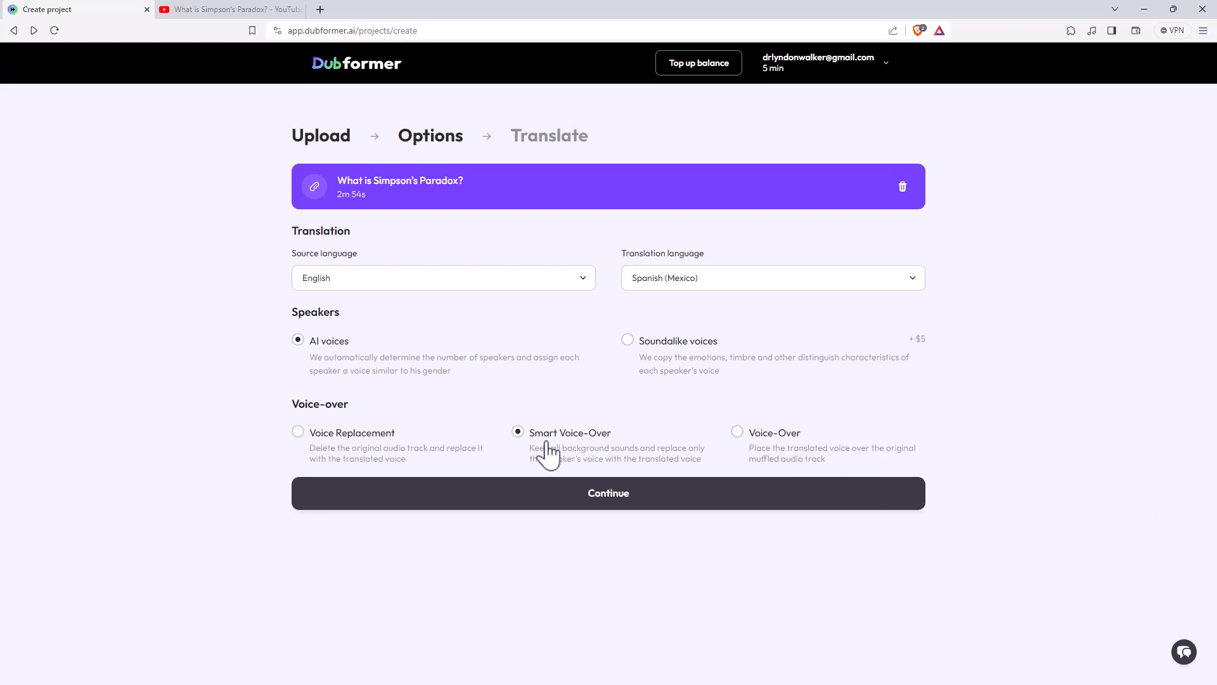
pyautogui.moveTo(629, 452)
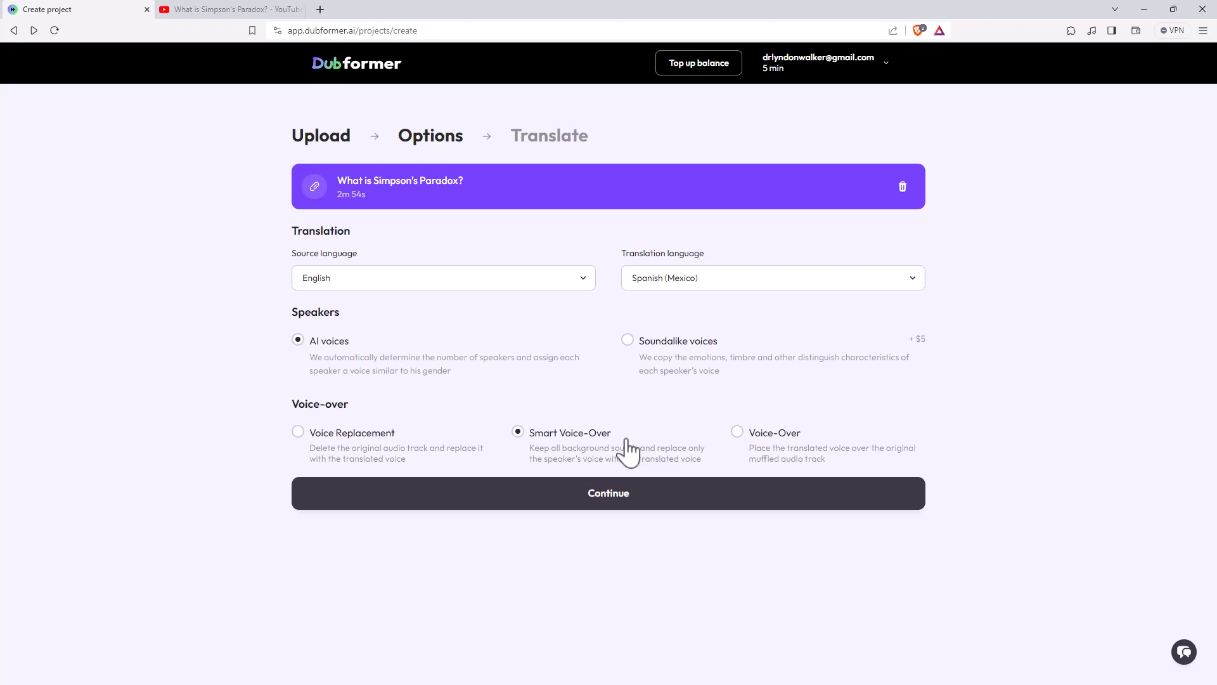
pyautogui.moveTo(664, 435)
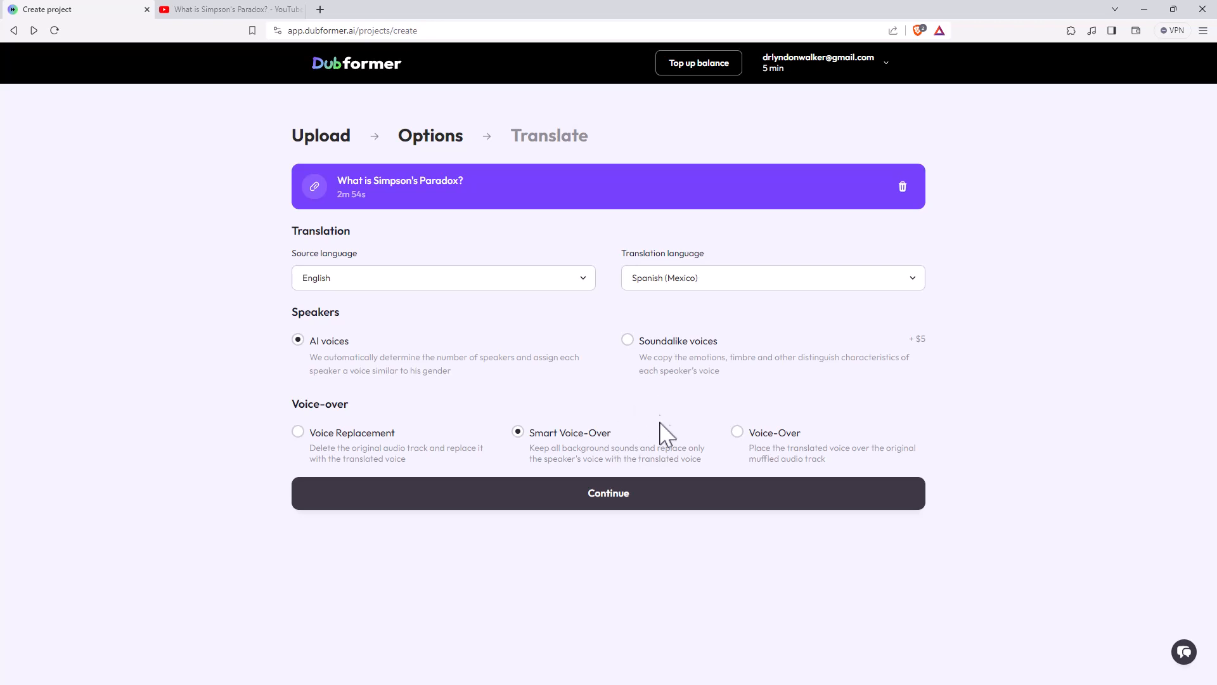
pyautogui.moveTo(667, 419)
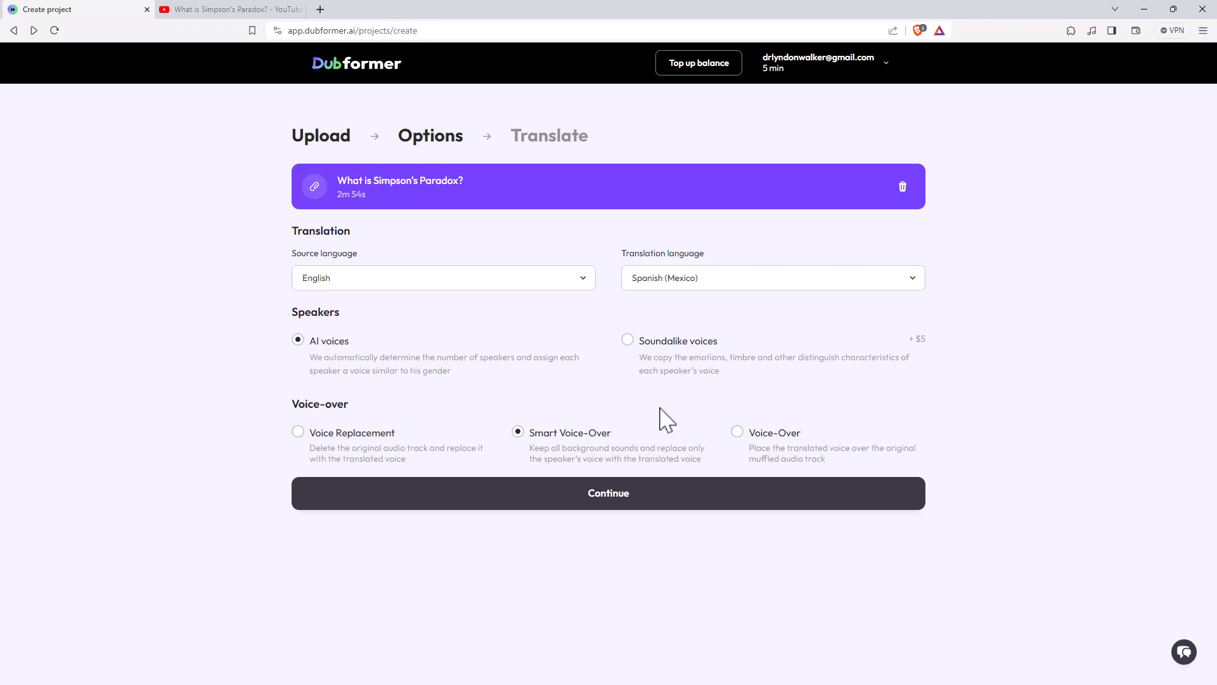
pyautogui.moveTo(529, 457)
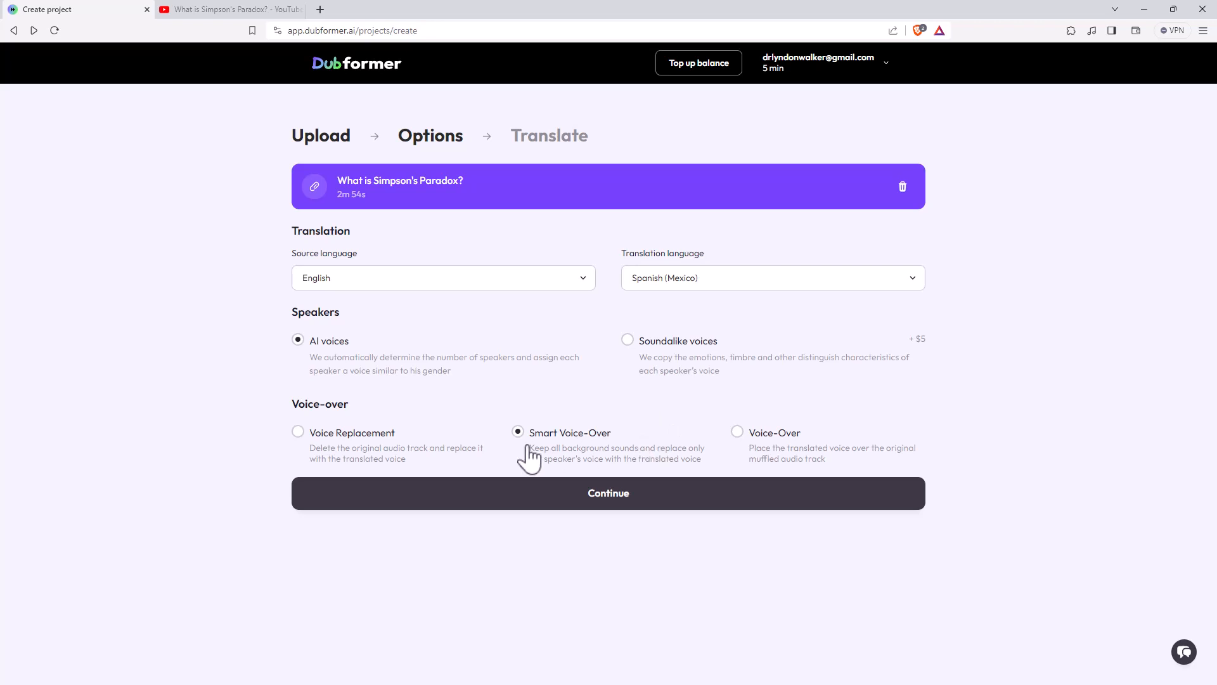
pyautogui.click(608, 492)
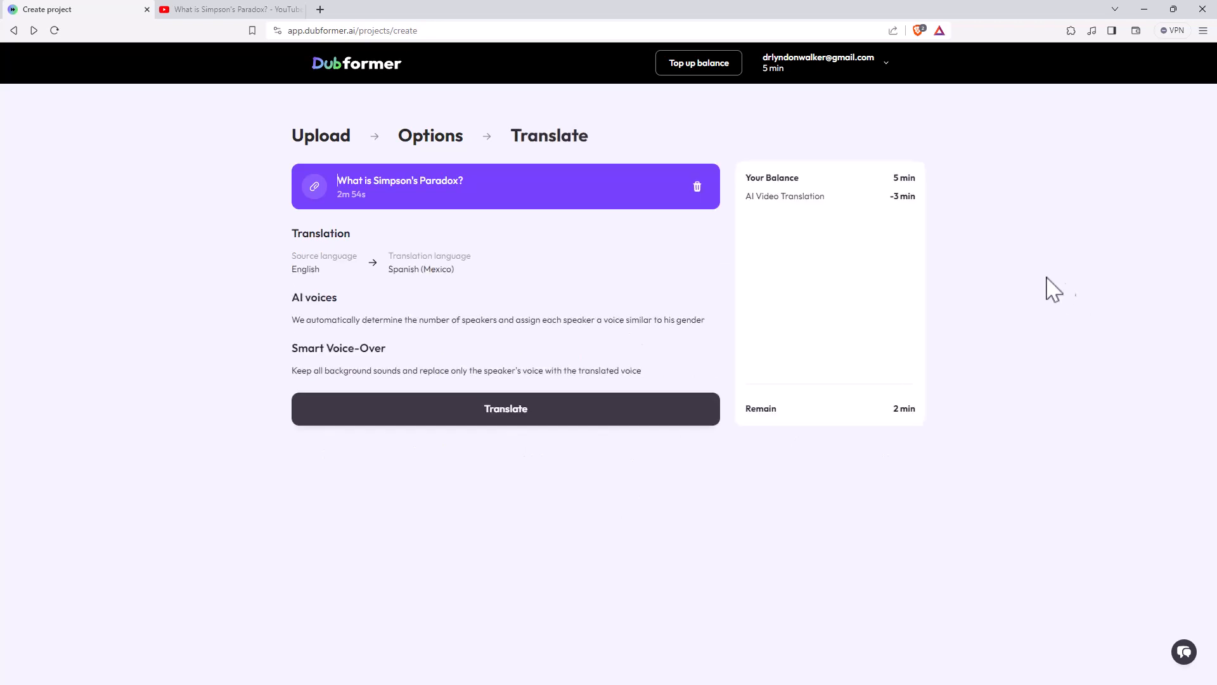
pyautogui.moveTo(907, 217)
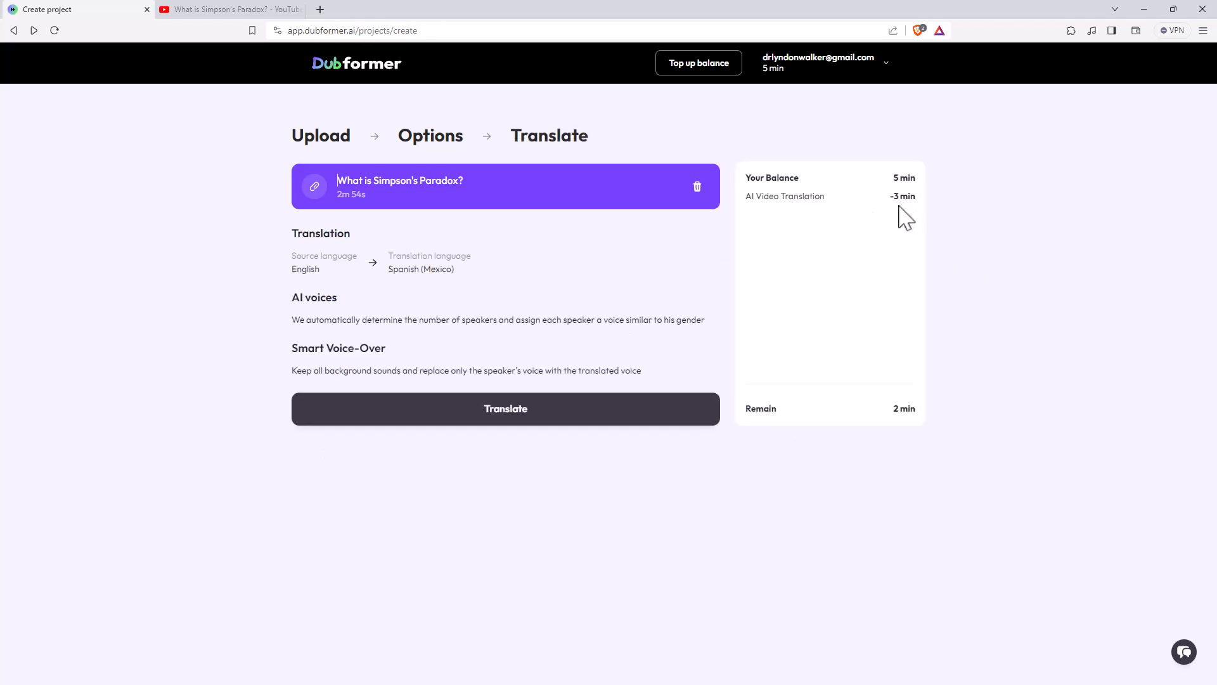
pyautogui.moveTo(1051, 257)
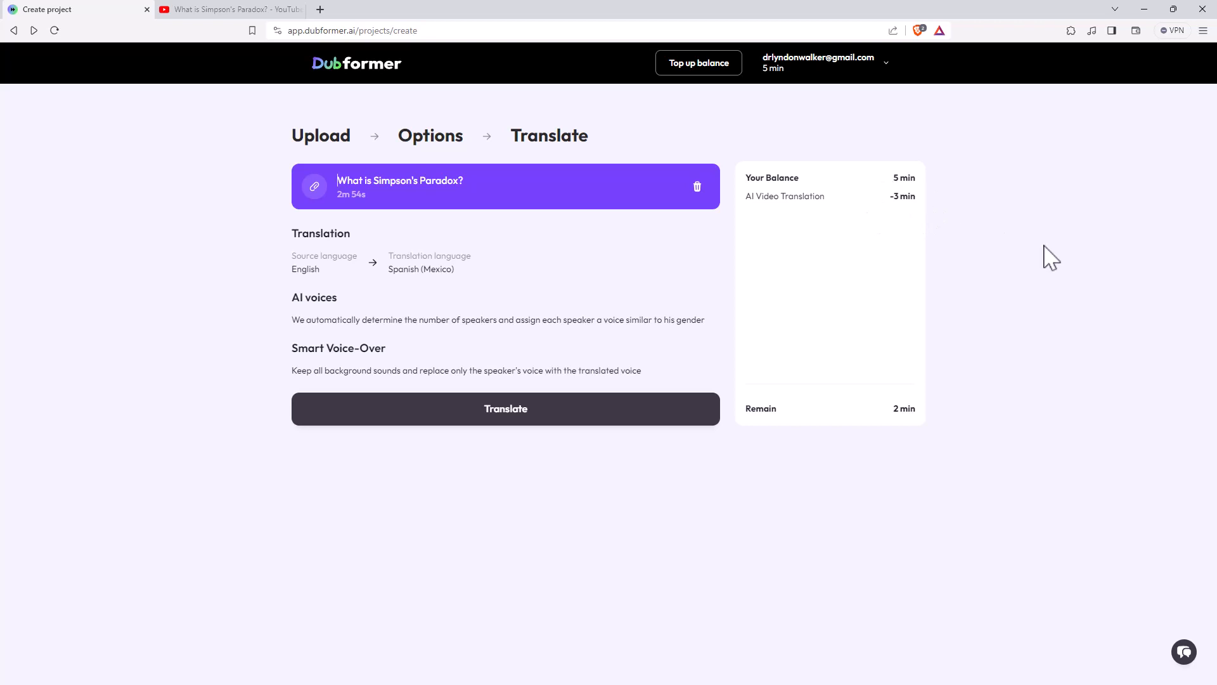
pyautogui.click(505, 408)
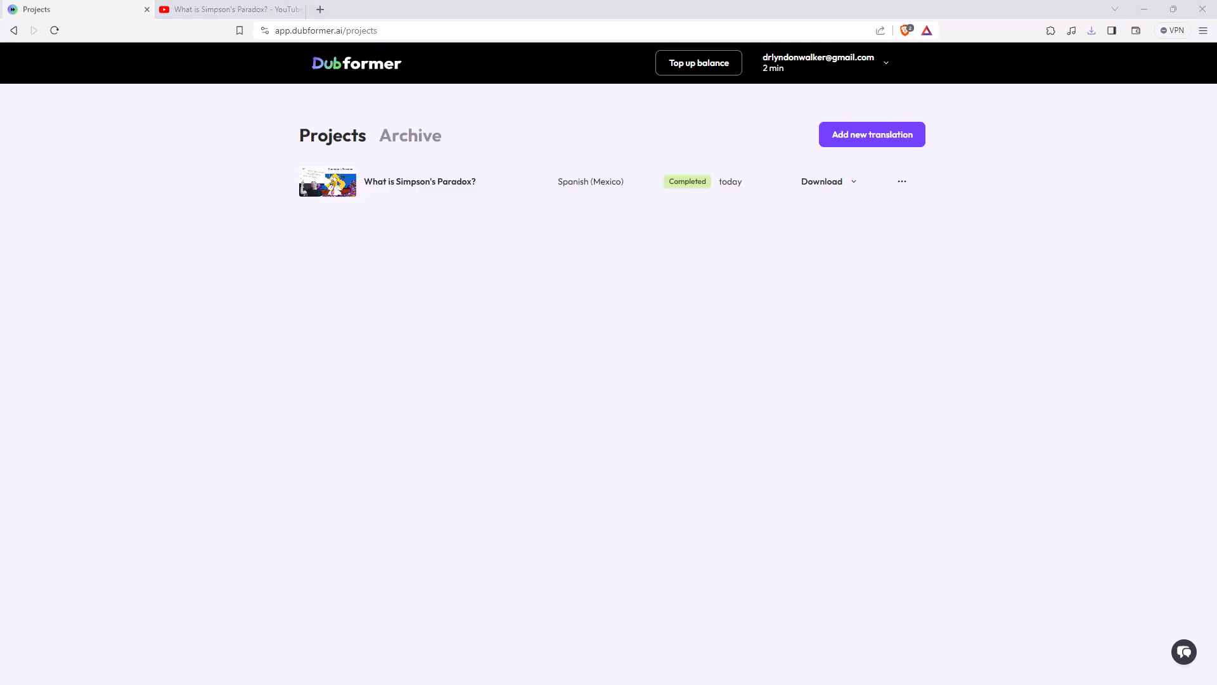
pyautogui.moveTo(932, 139)
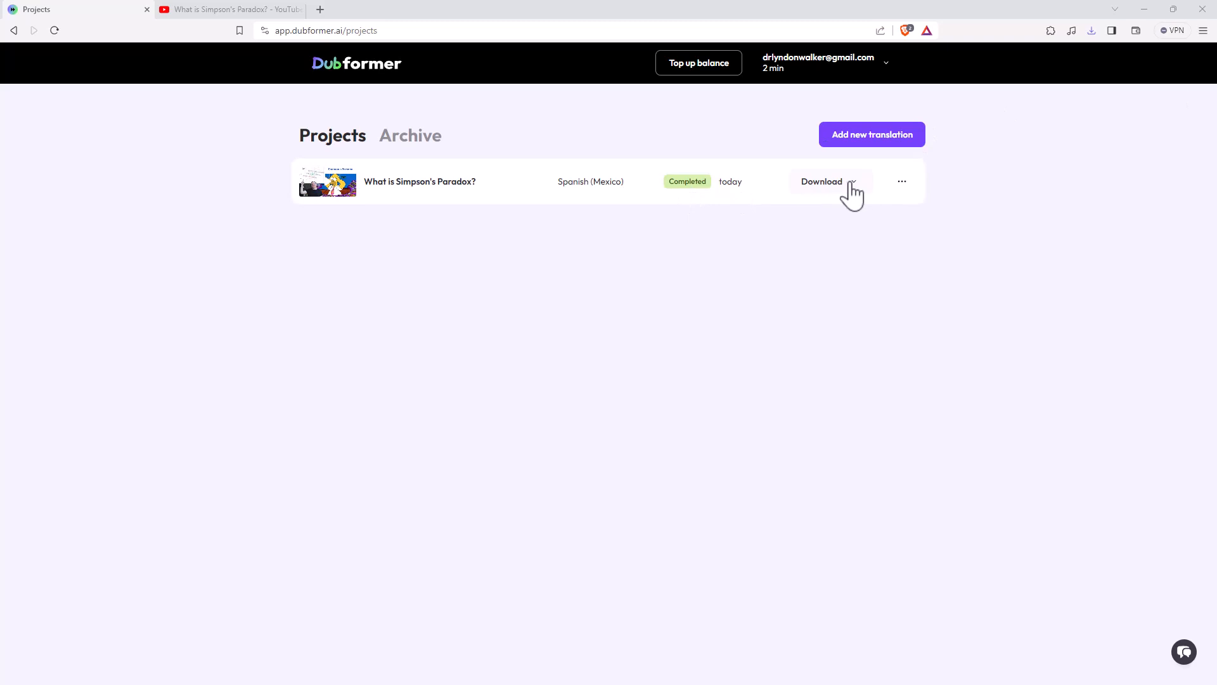
# - Review the project's audio, video and subtitle download options, then return to YouTube
pyautogui.click(822, 181)
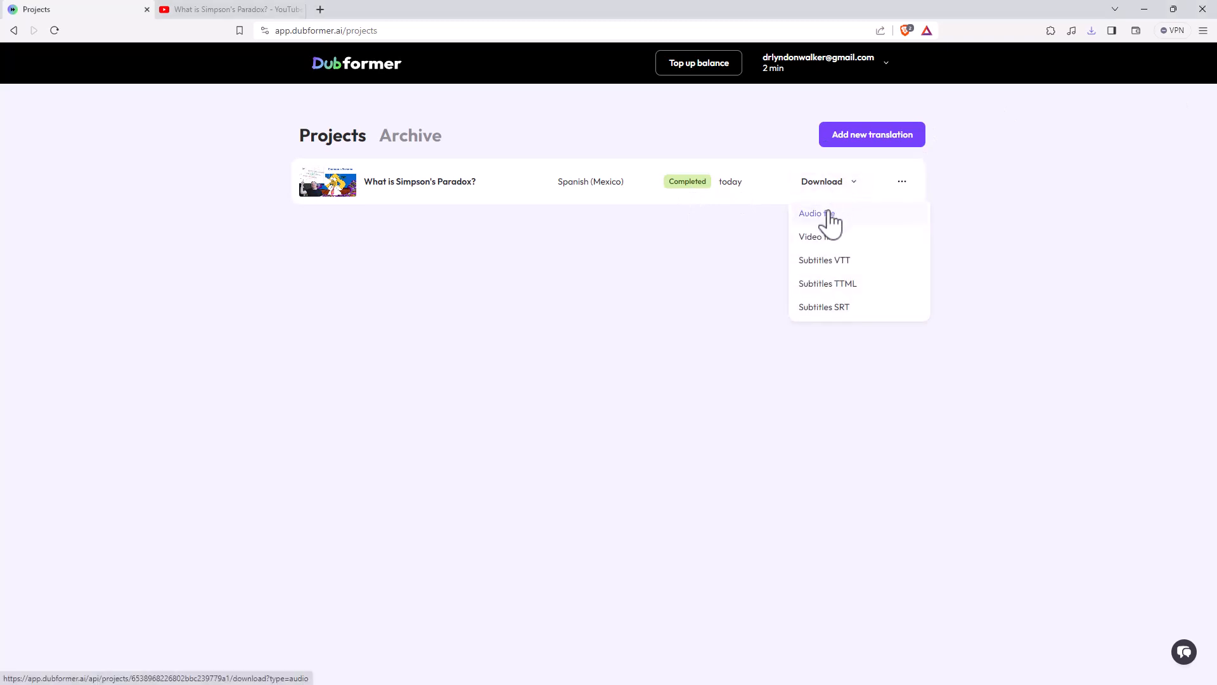
pyautogui.moveTo(817, 237)
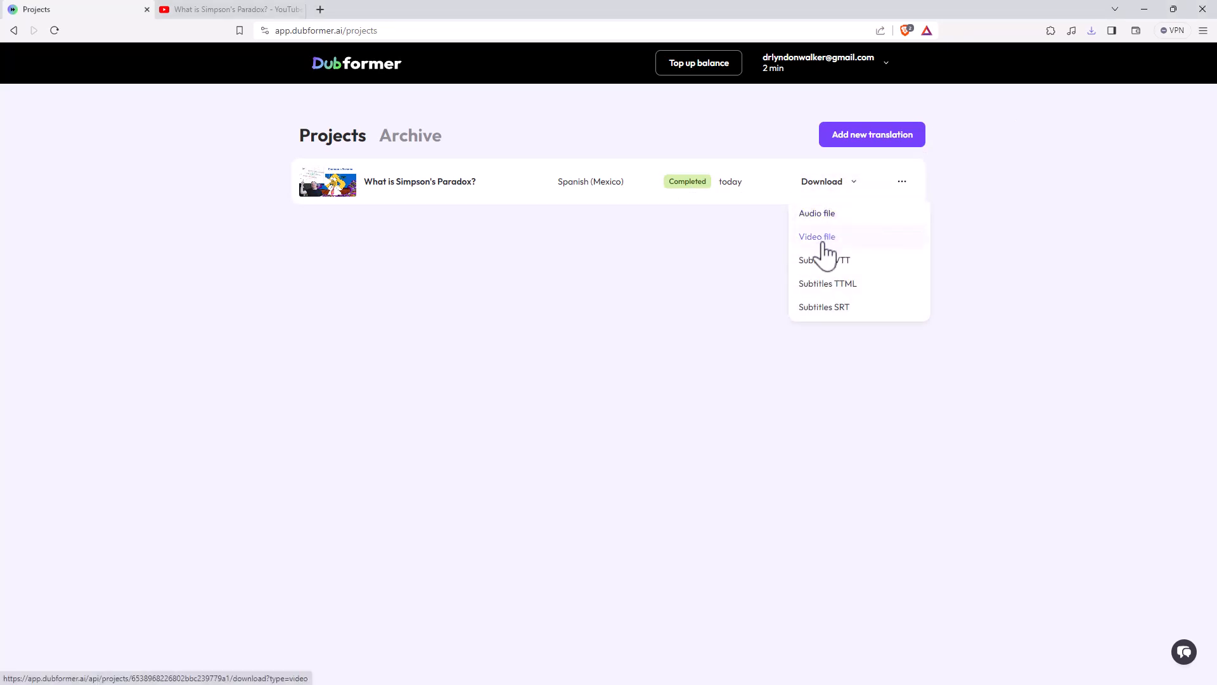
pyautogui.moveTo(658, 311)
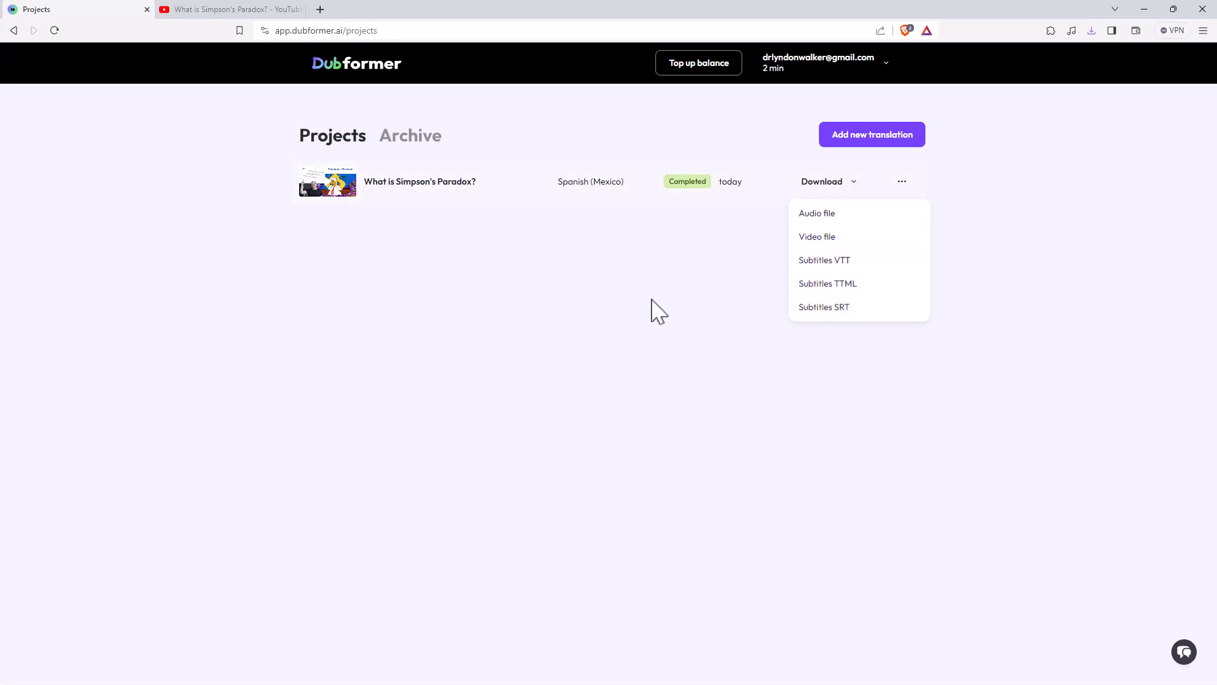
pyautogui.click(659, 311)
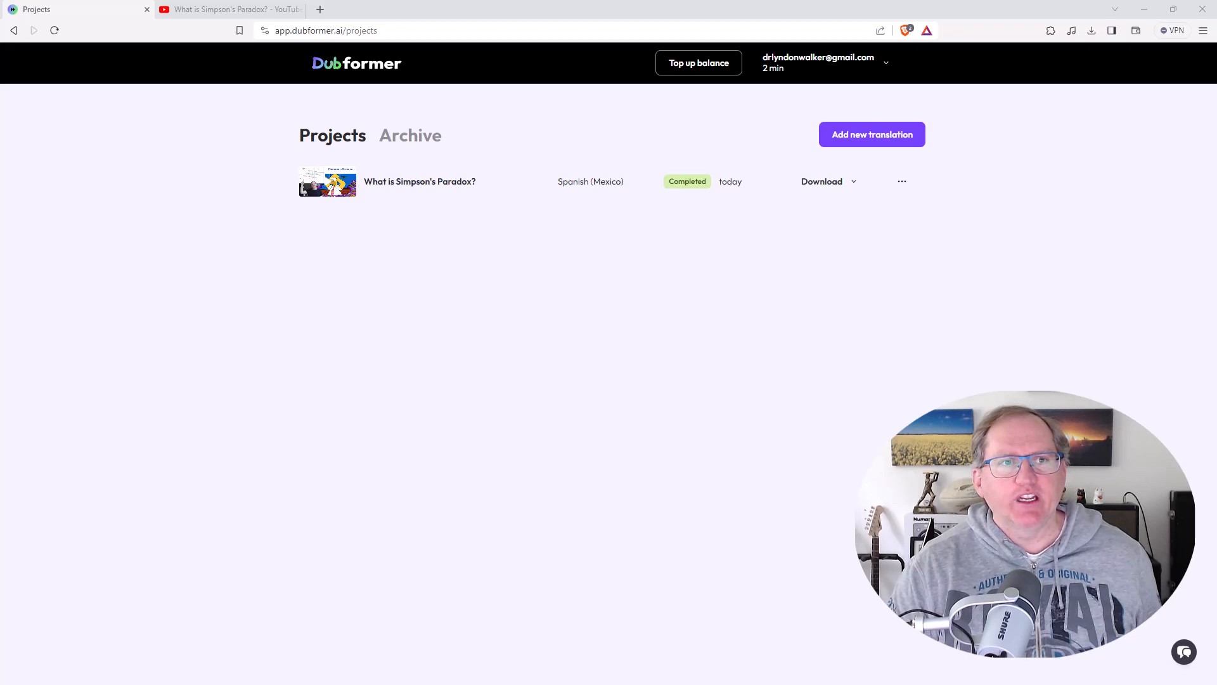
pyautogui.click(225, 9)
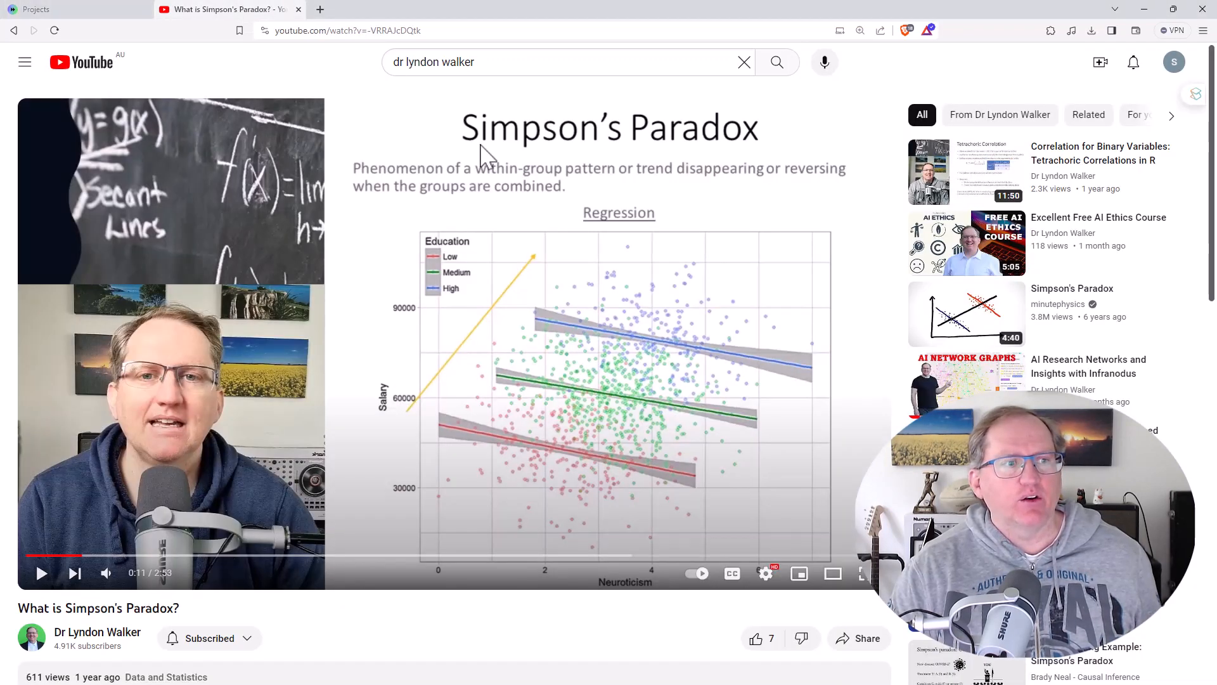
pyautogui.moveTo(220, 303)
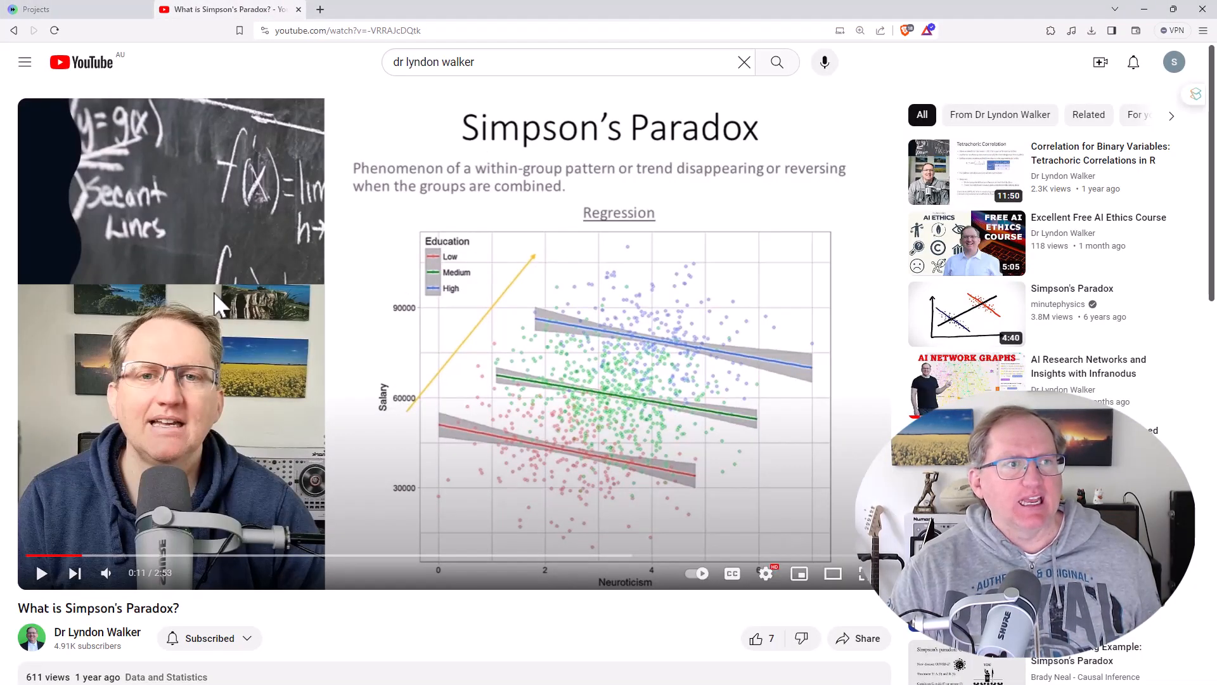
# - Play the original English video on YouTube briefly, then pause it
pyautogui.click(41, 573)
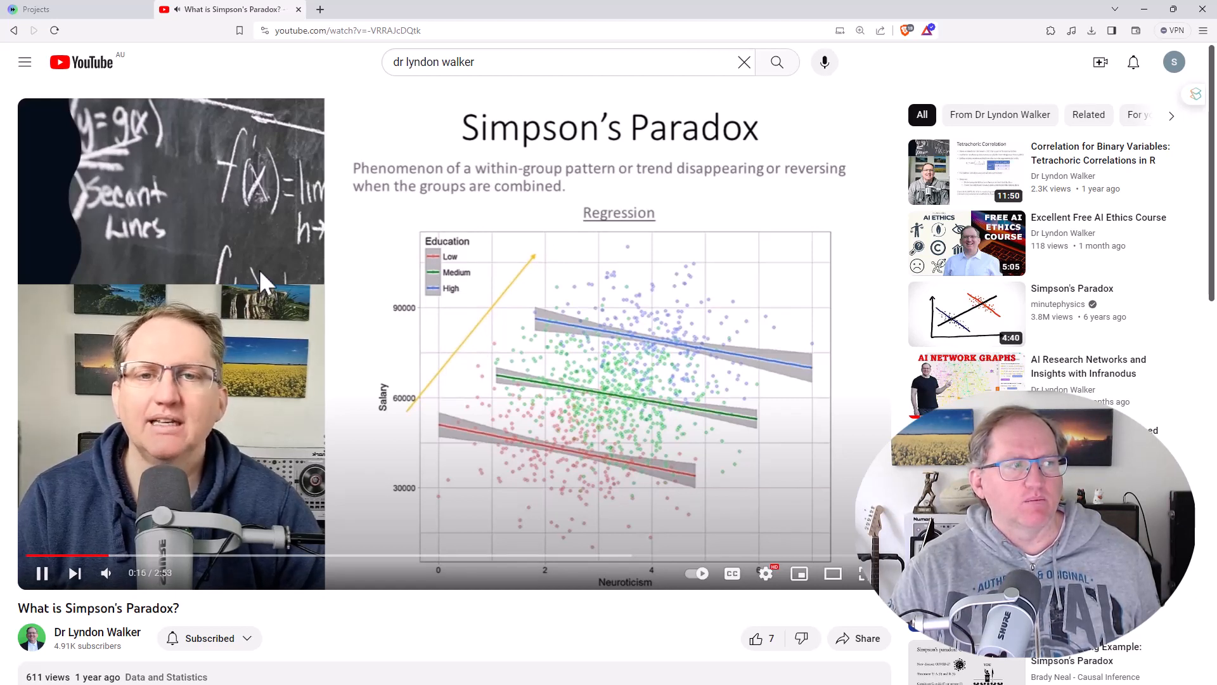
pyautogui.click(42, 573)
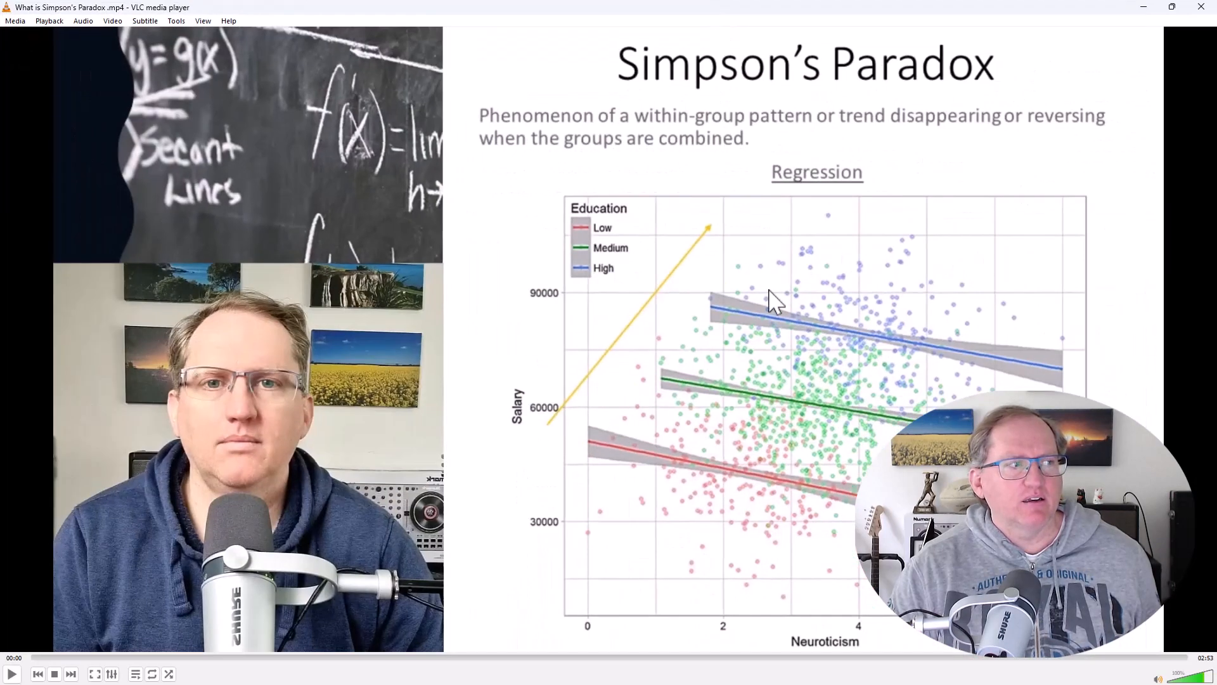
pyautogui.moveTo(113, 636)
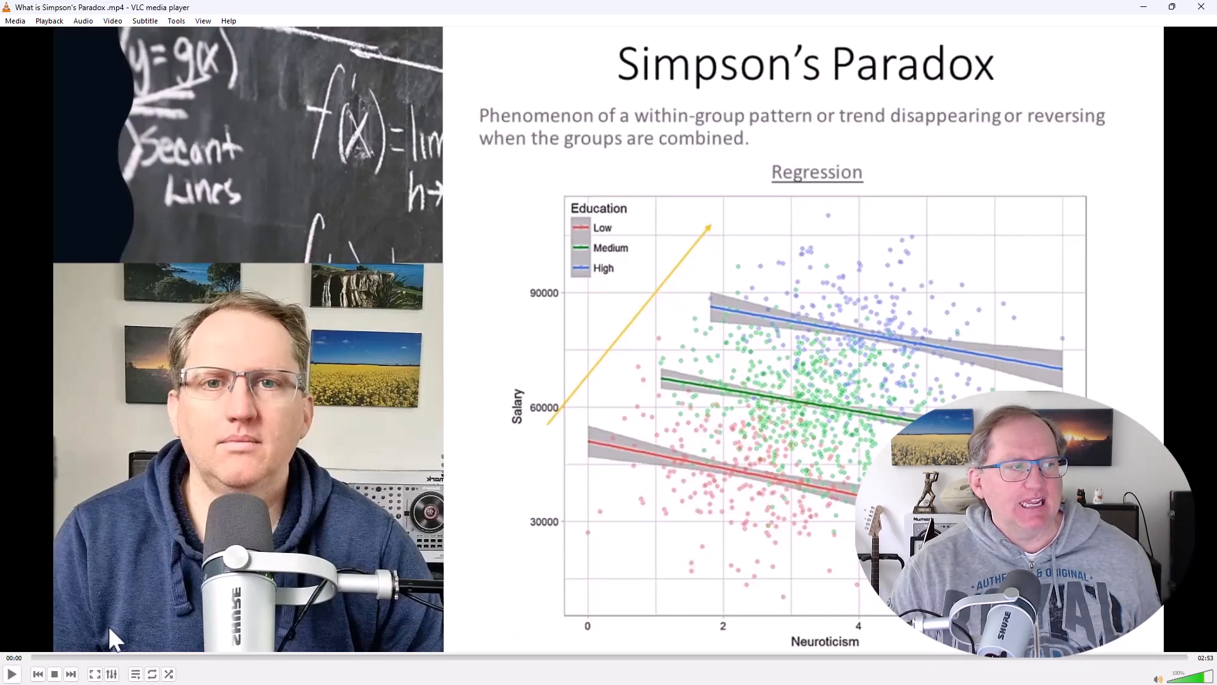
pyautogui.moveTo(11, 673)
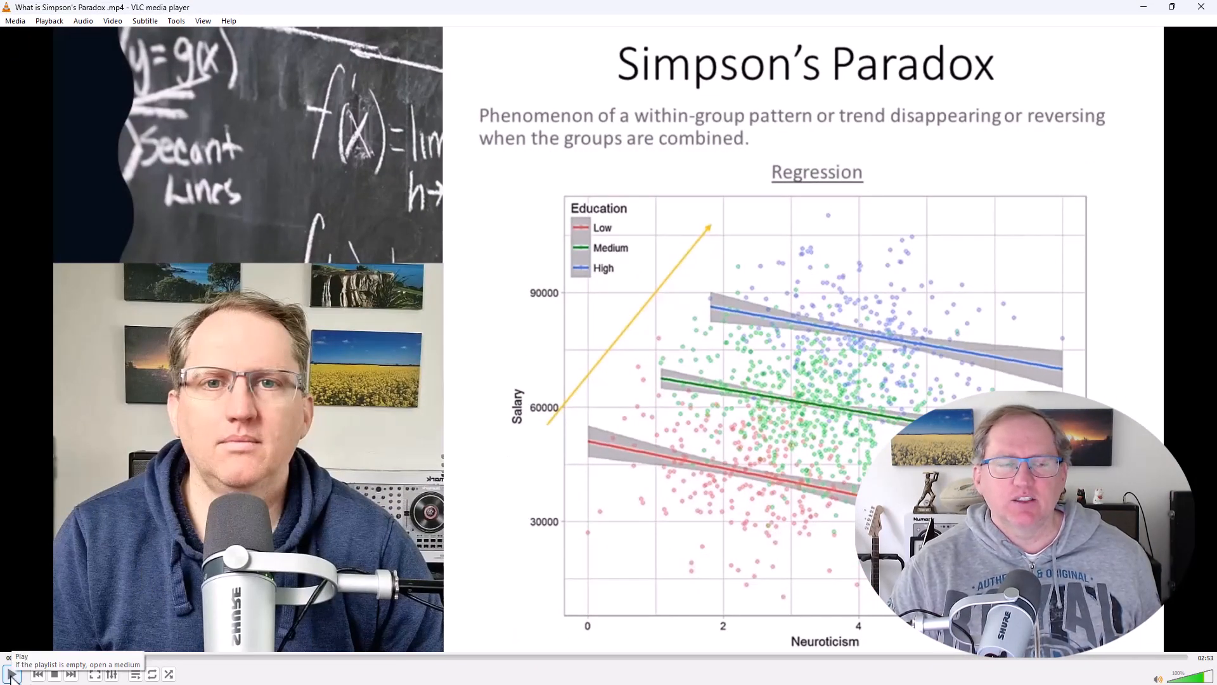
# - Play 'What is Simpson's Paradox.mp4' in VLC for a few seconds, then pause
pyautogui.click(11, 674)
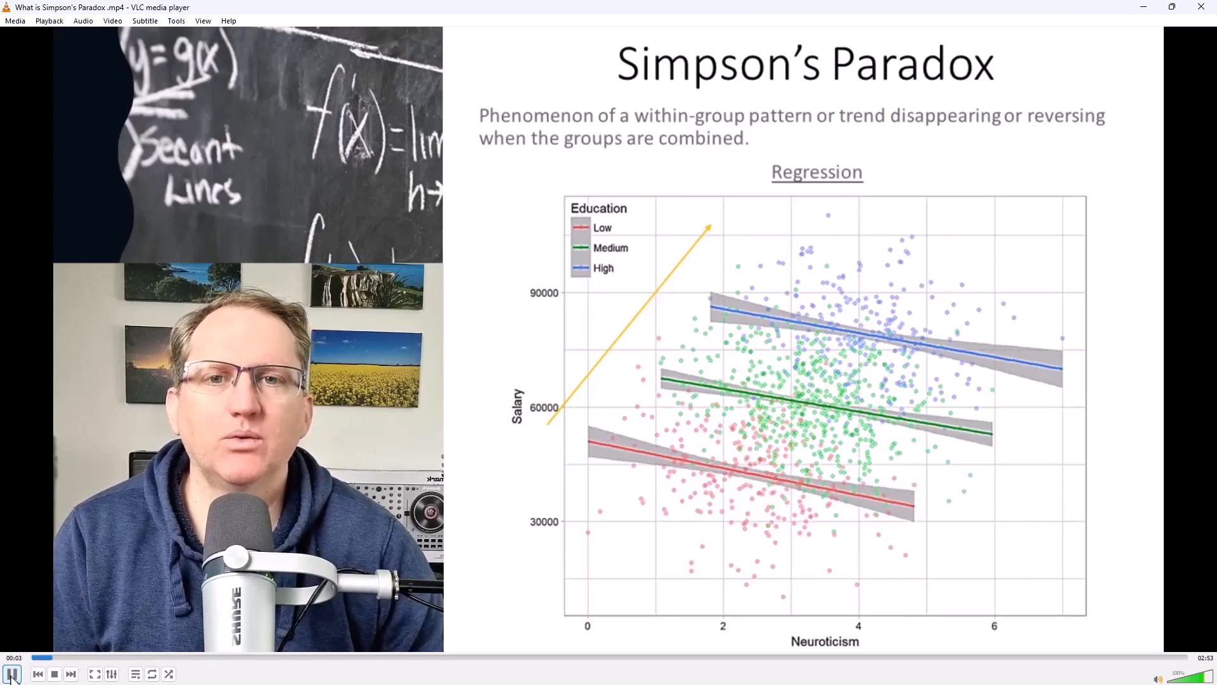
pyautogui.click(11, 673)
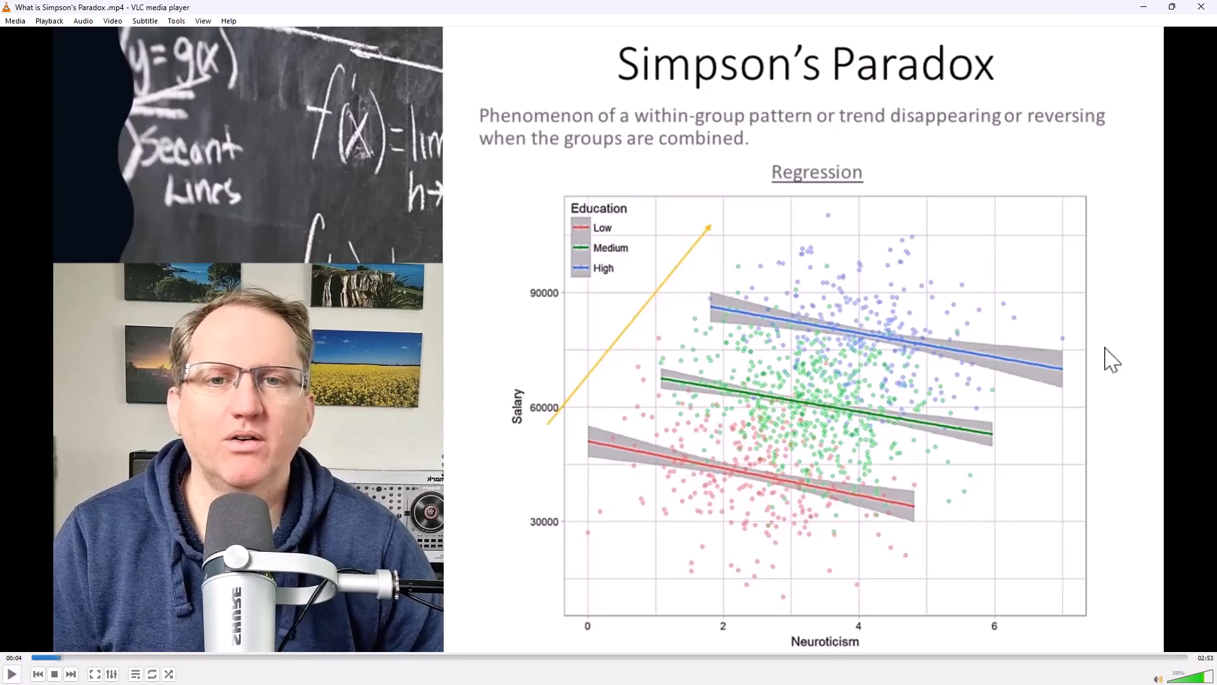